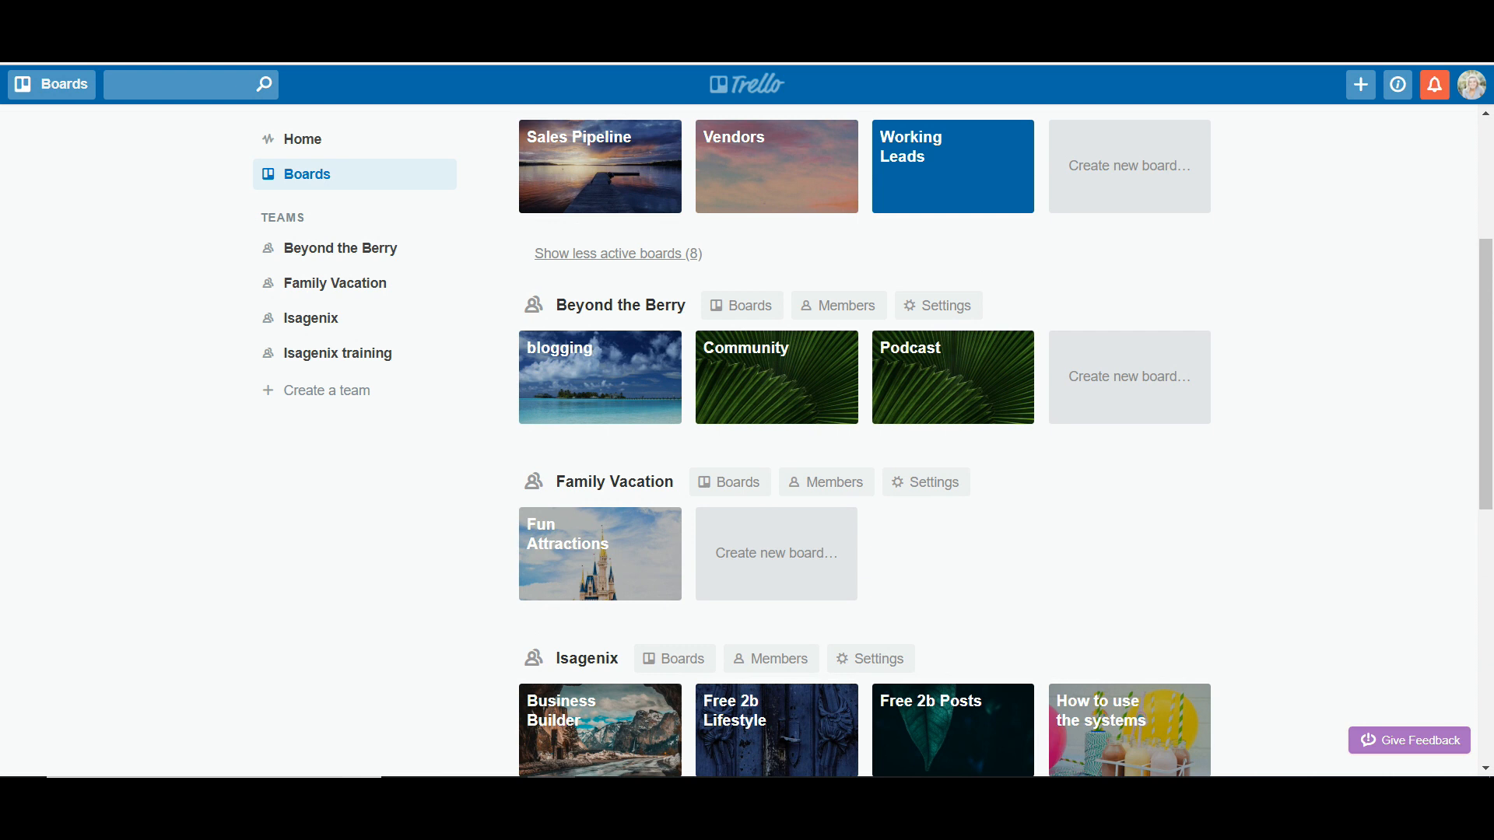
# Step: Scroll the Boards page to reach the Product Page board
pyautogui.scroll(-3)
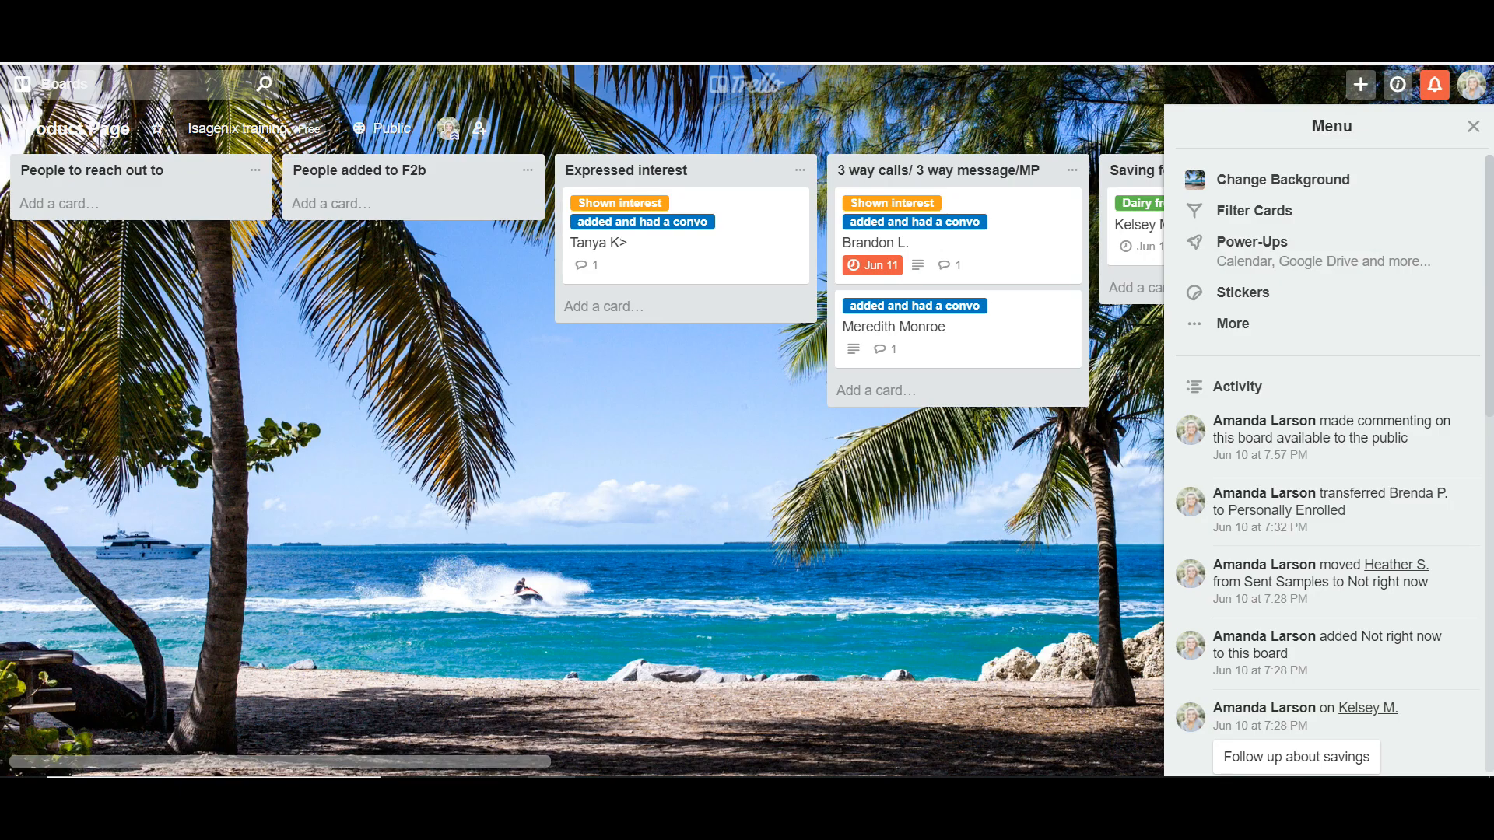
# Step: Hide the board menu and start a new card in People to reach out to
pyautogui.click(1493, 126)
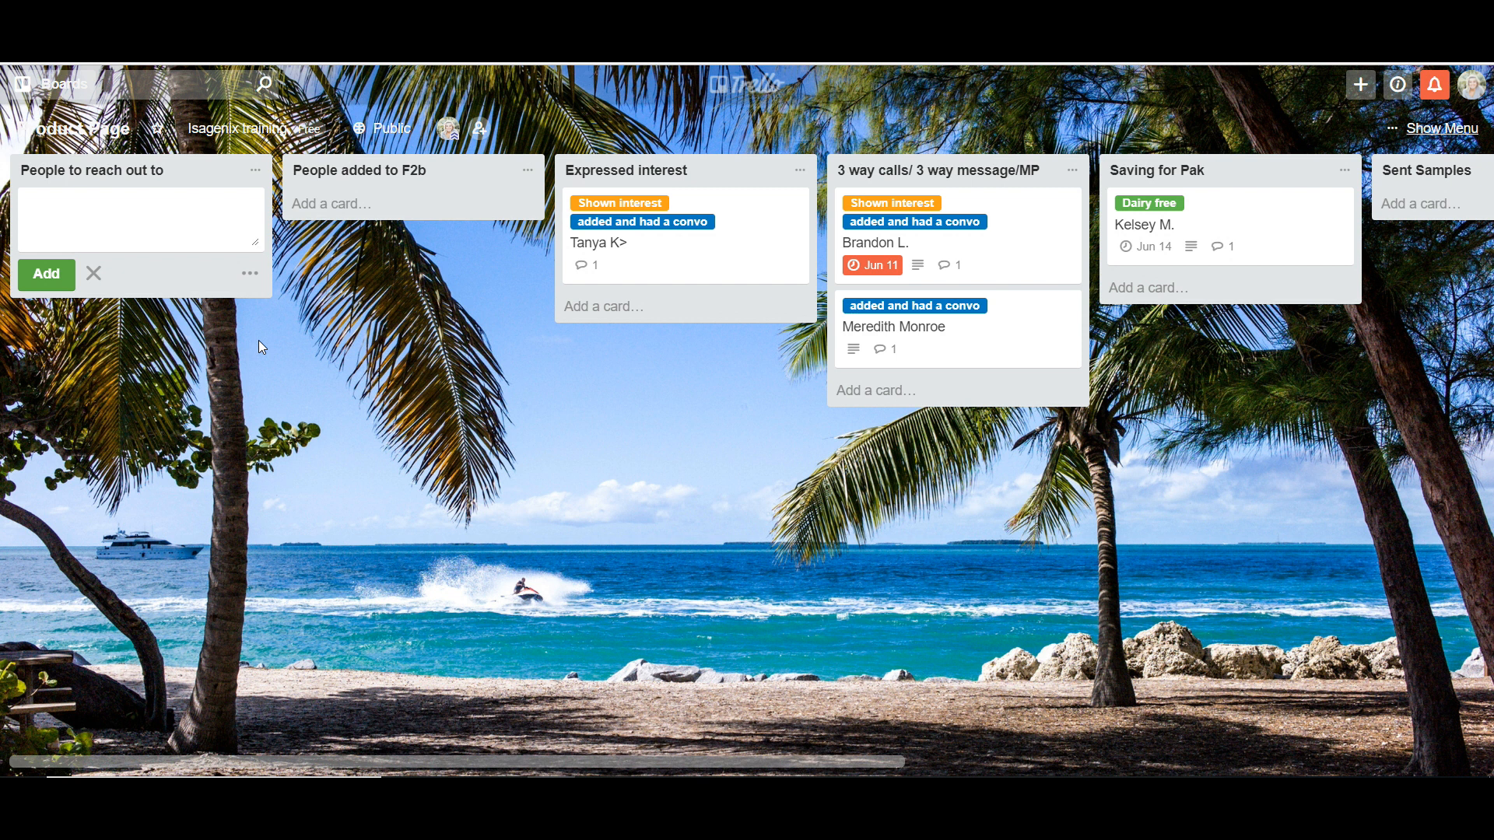
pyautogui.click(140, 203)
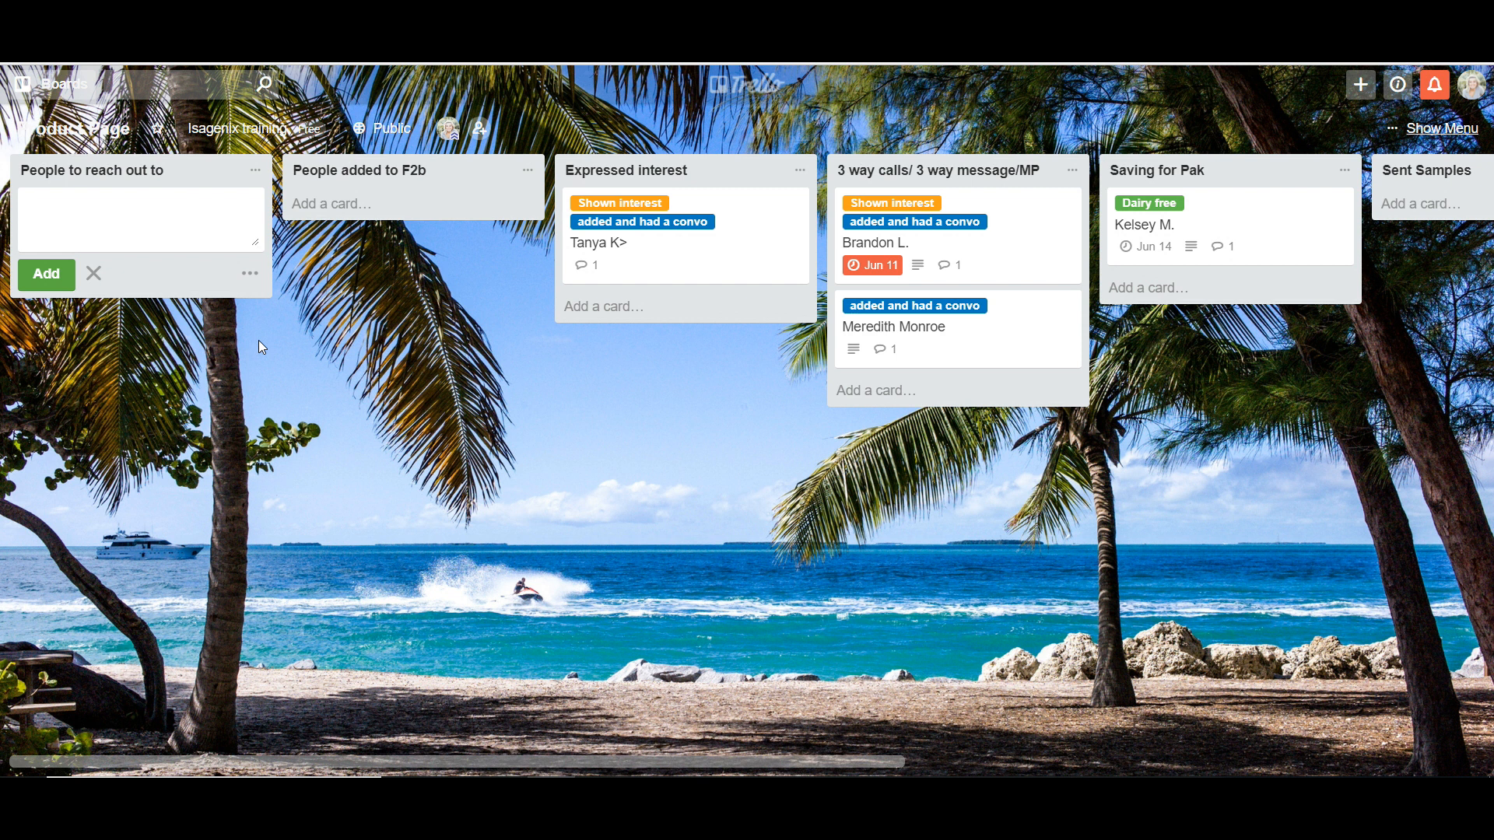
# Step: Create the Maria card and save a comment about her Facebook weight-loss post
pyautogui.click(140, 202)
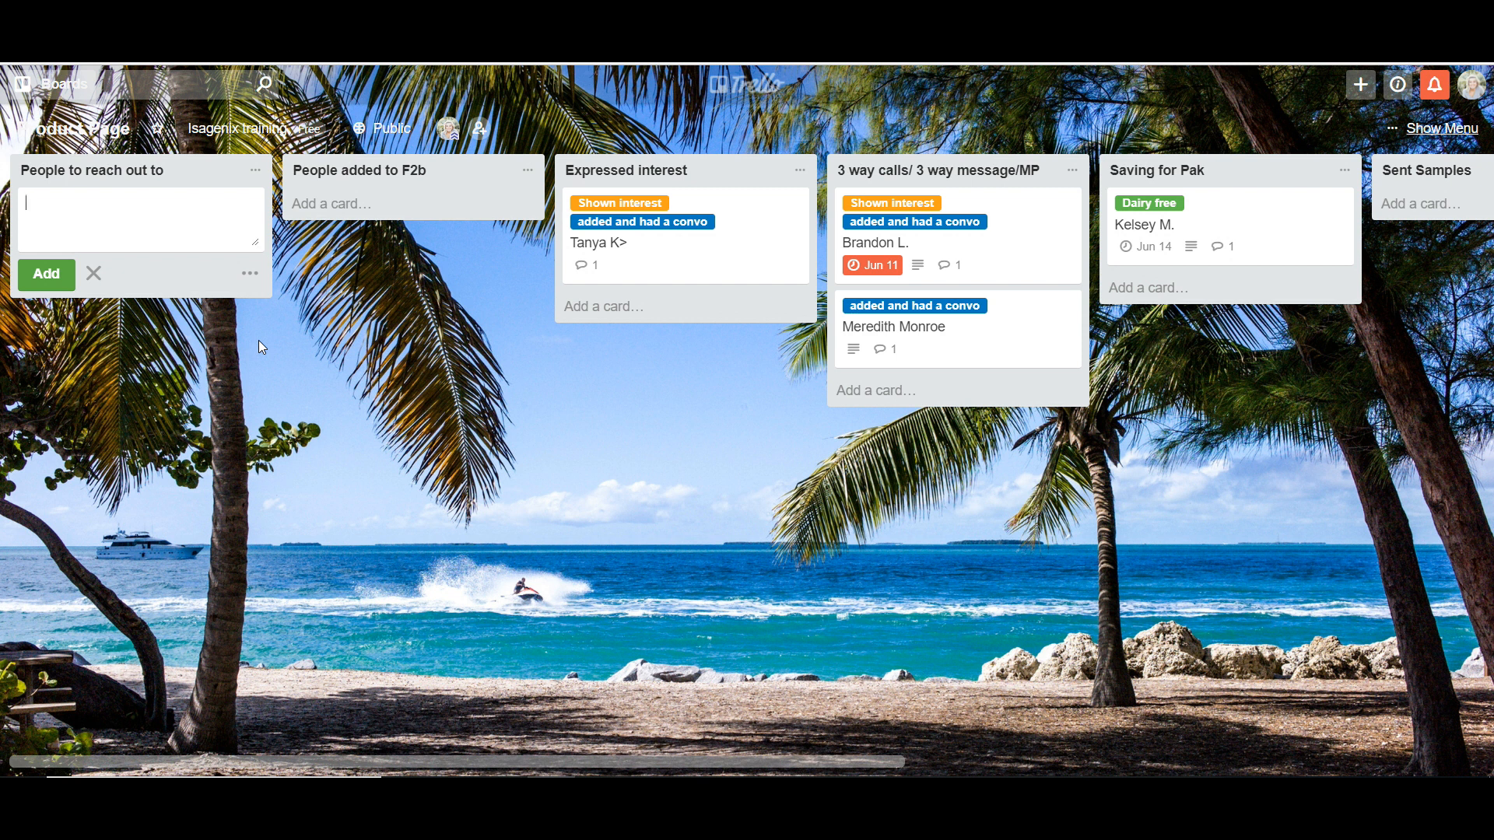
pyautogui.write('Maria...')
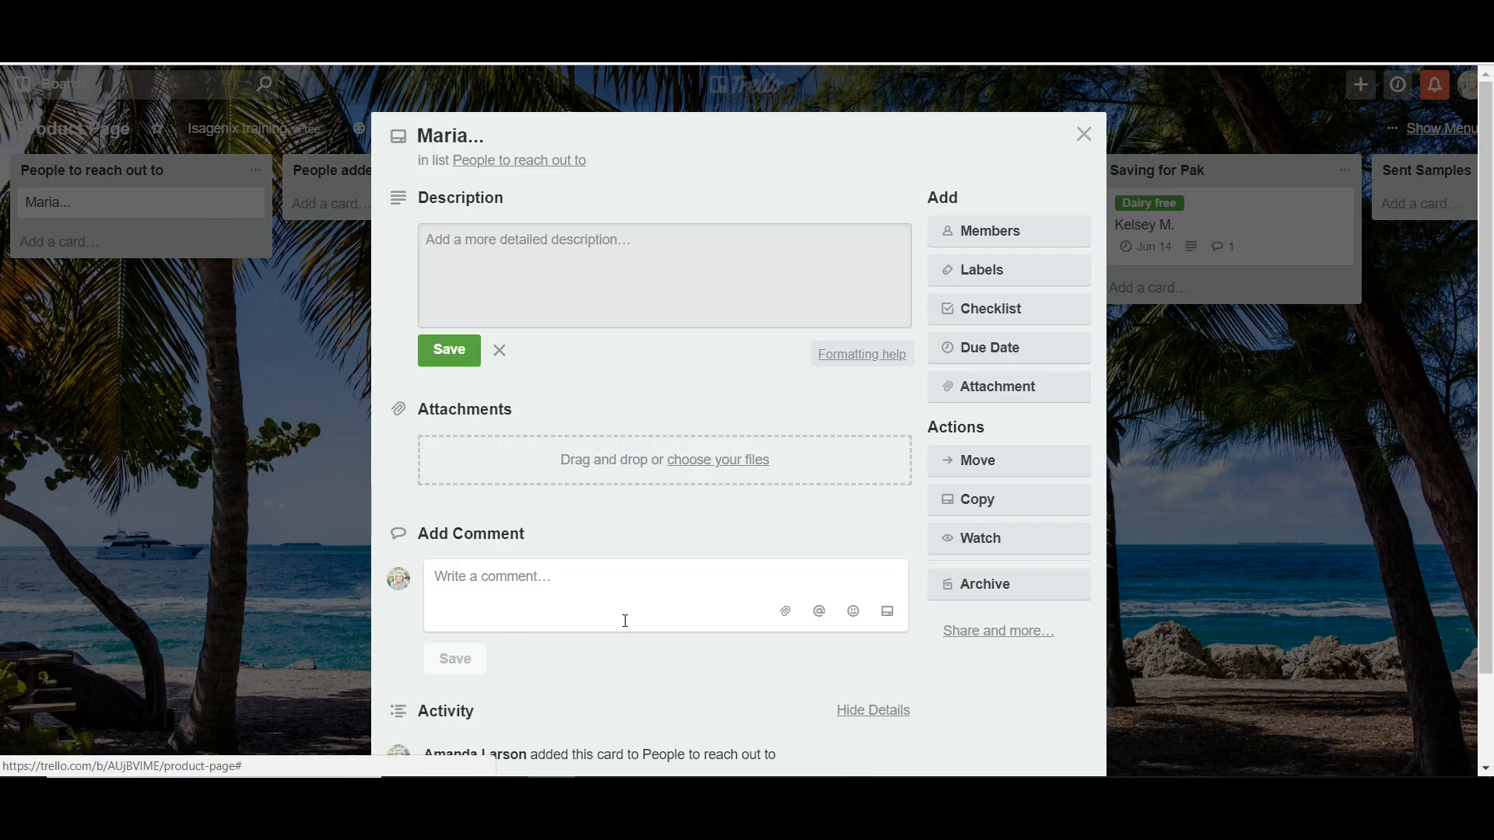
pyautogui.write('Saw face')
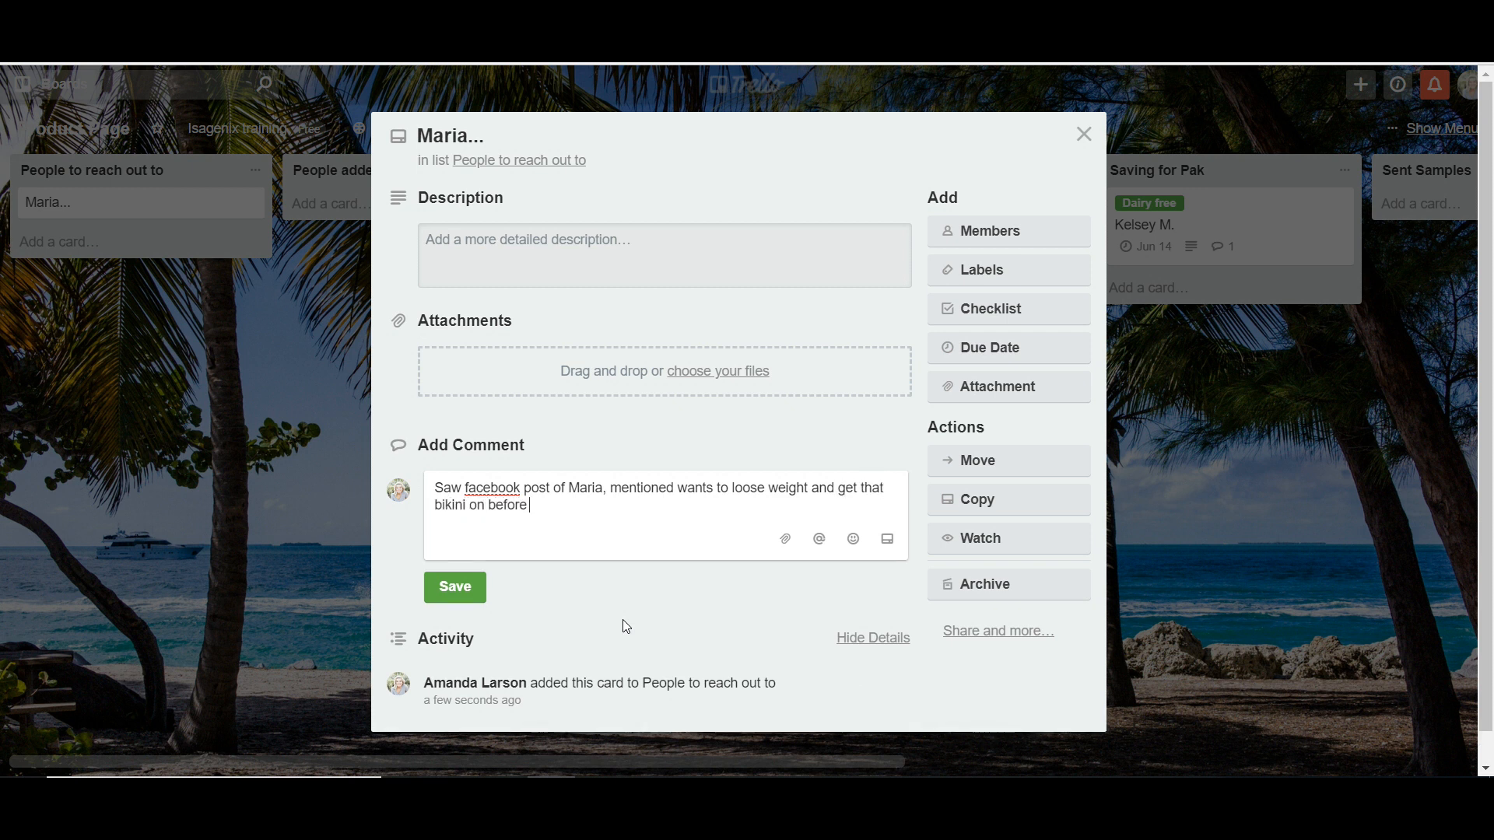
pyautogui.click(454, 587)
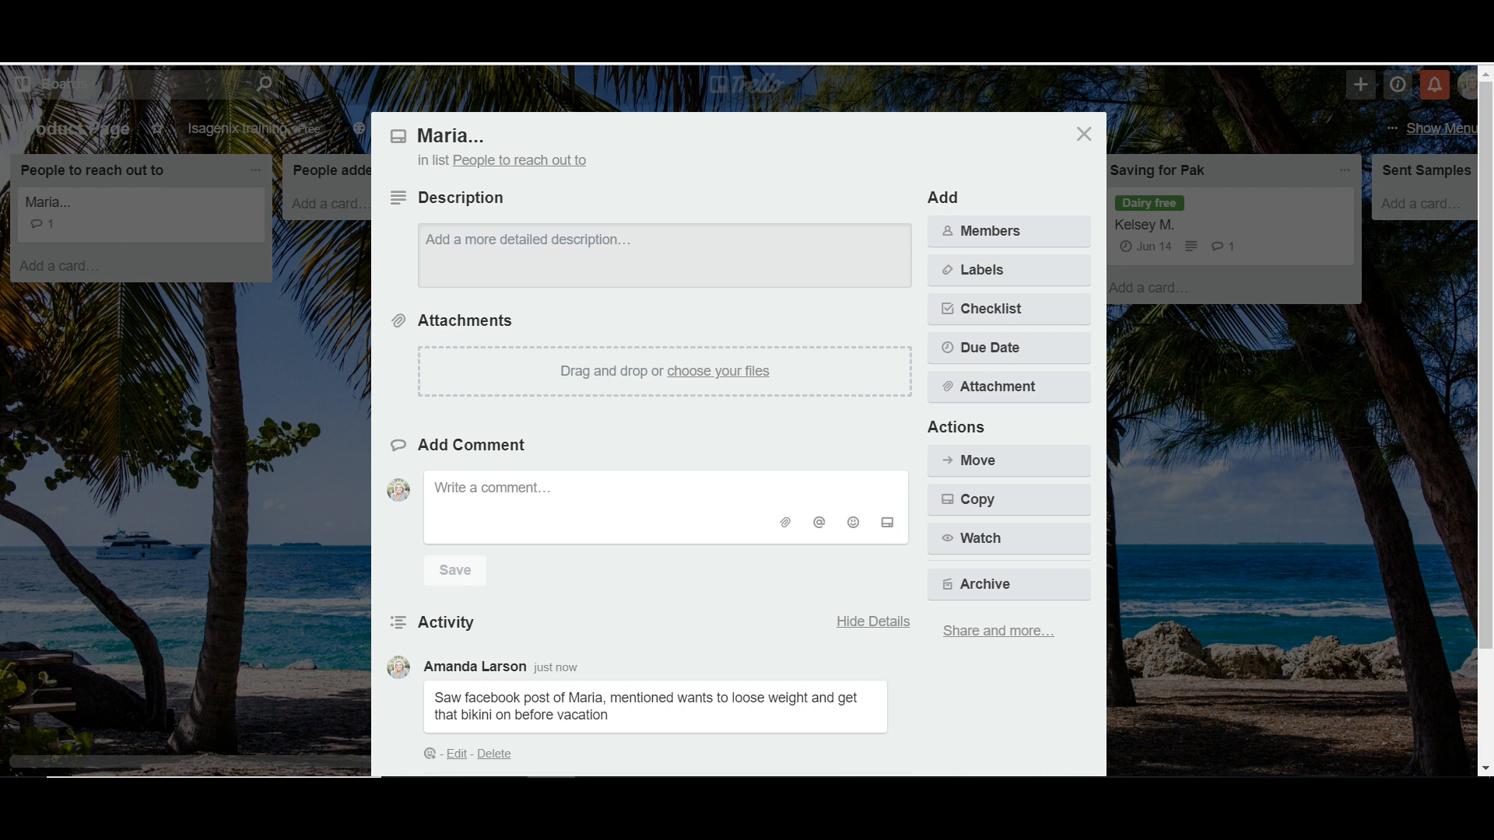
pyautogui.click(1083, 133)
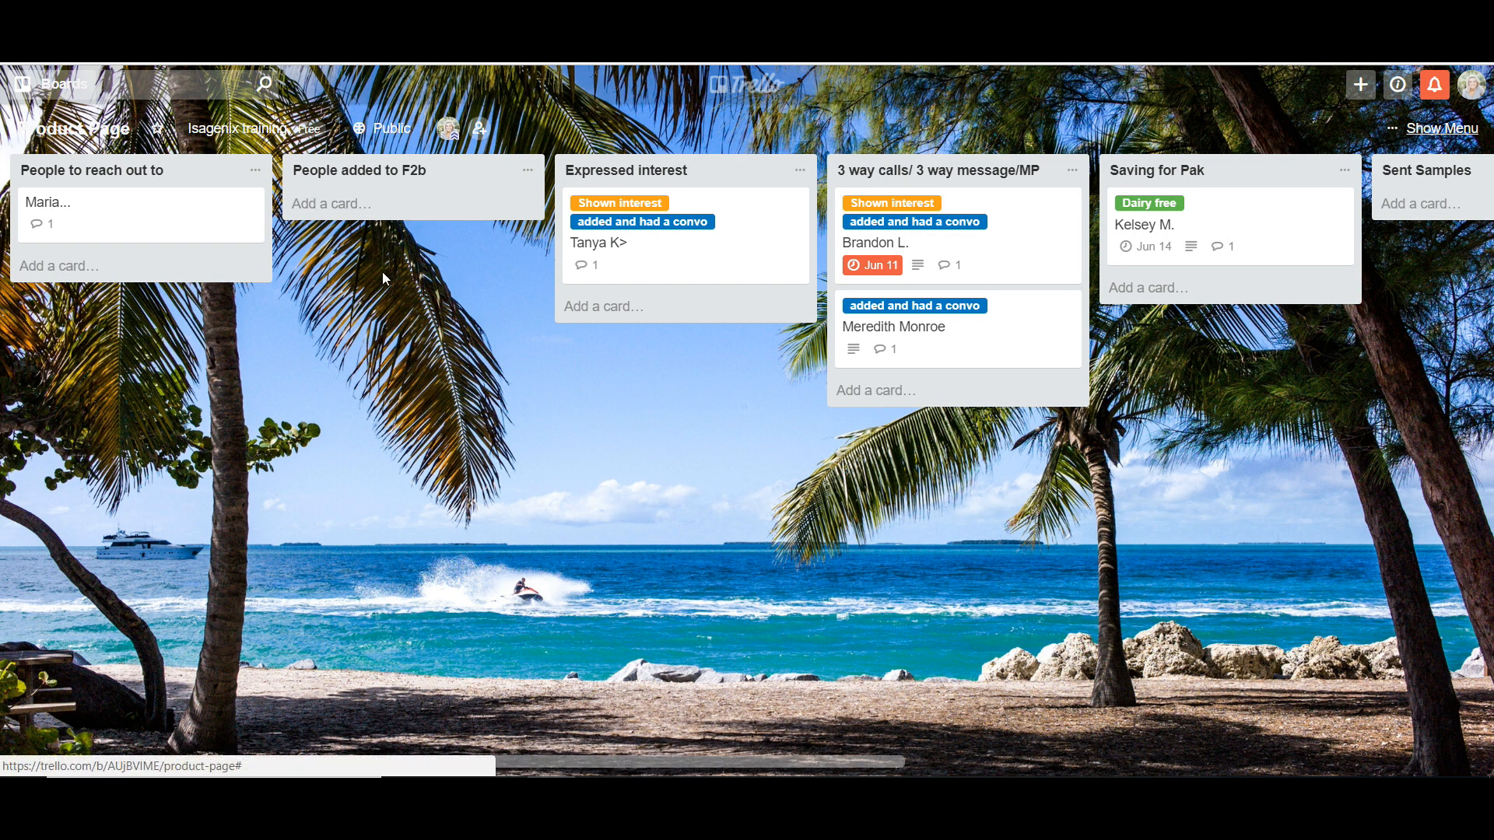
# Step: Create a card titled Brandon in the People added to F2b list
pyautogui.click(331, 202)
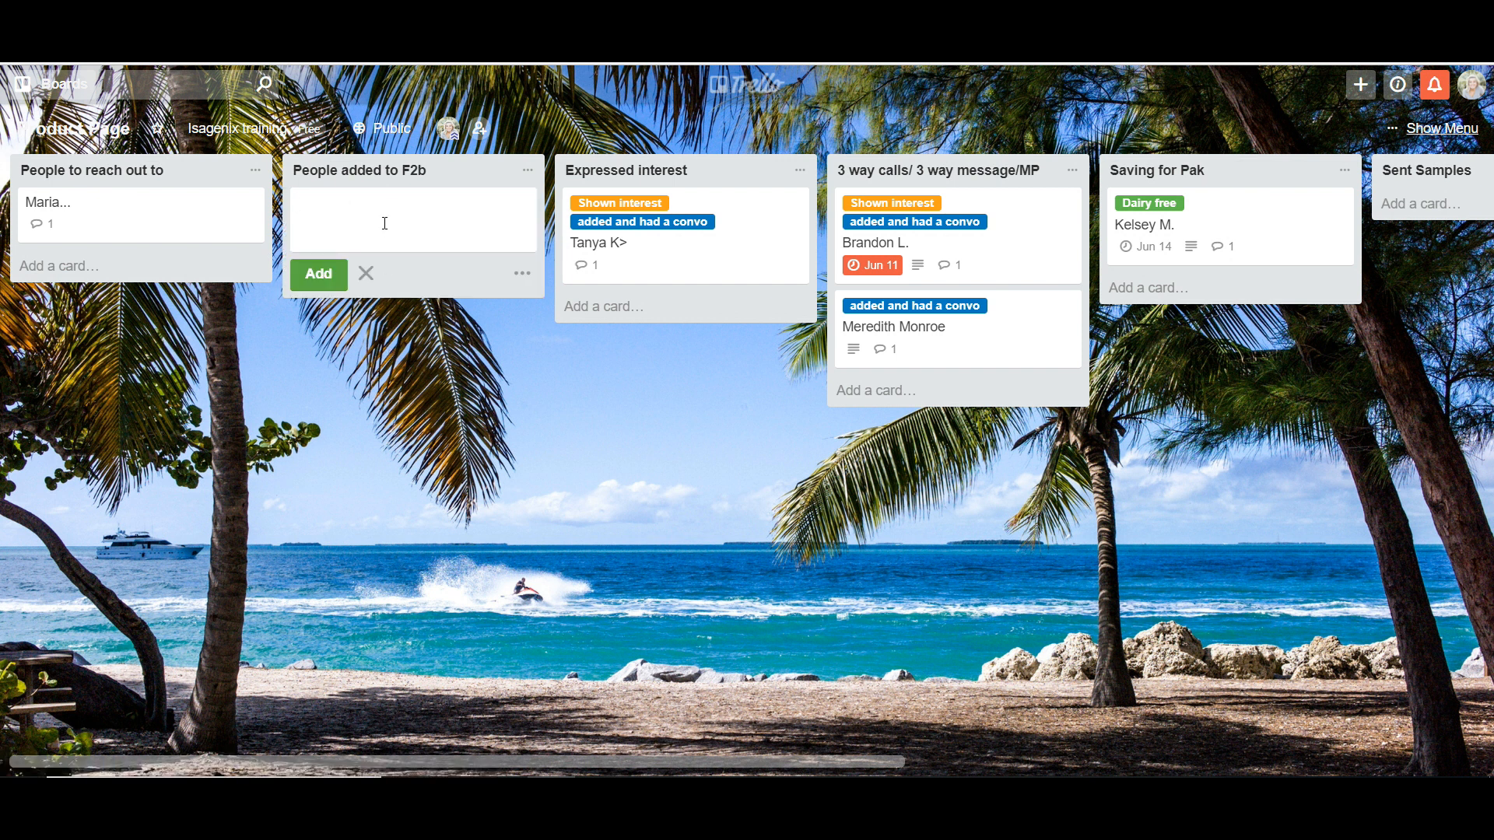
pyautogui.click(412, 202)
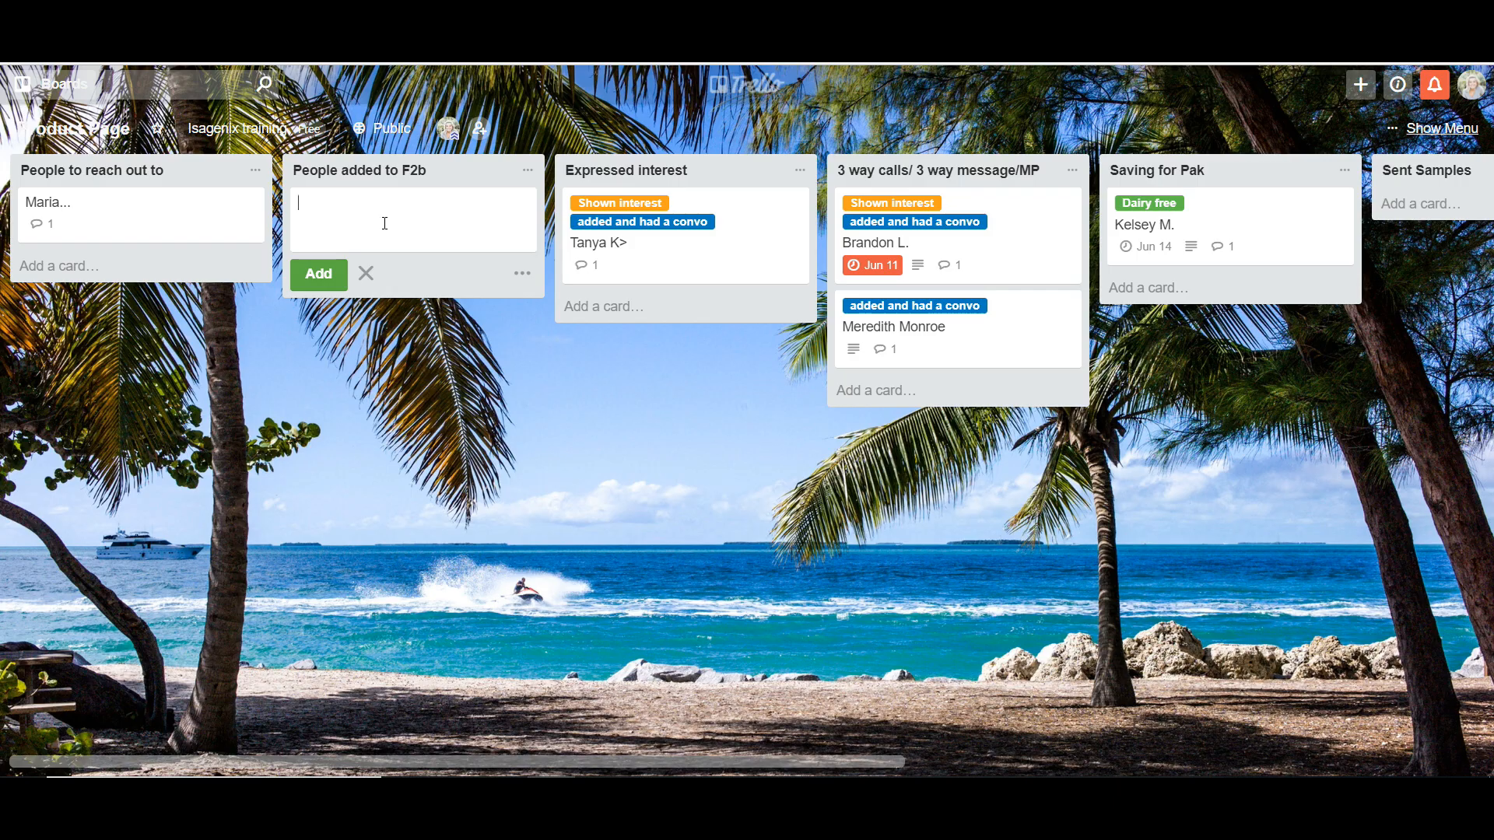
pyautogui.write('Brandon')
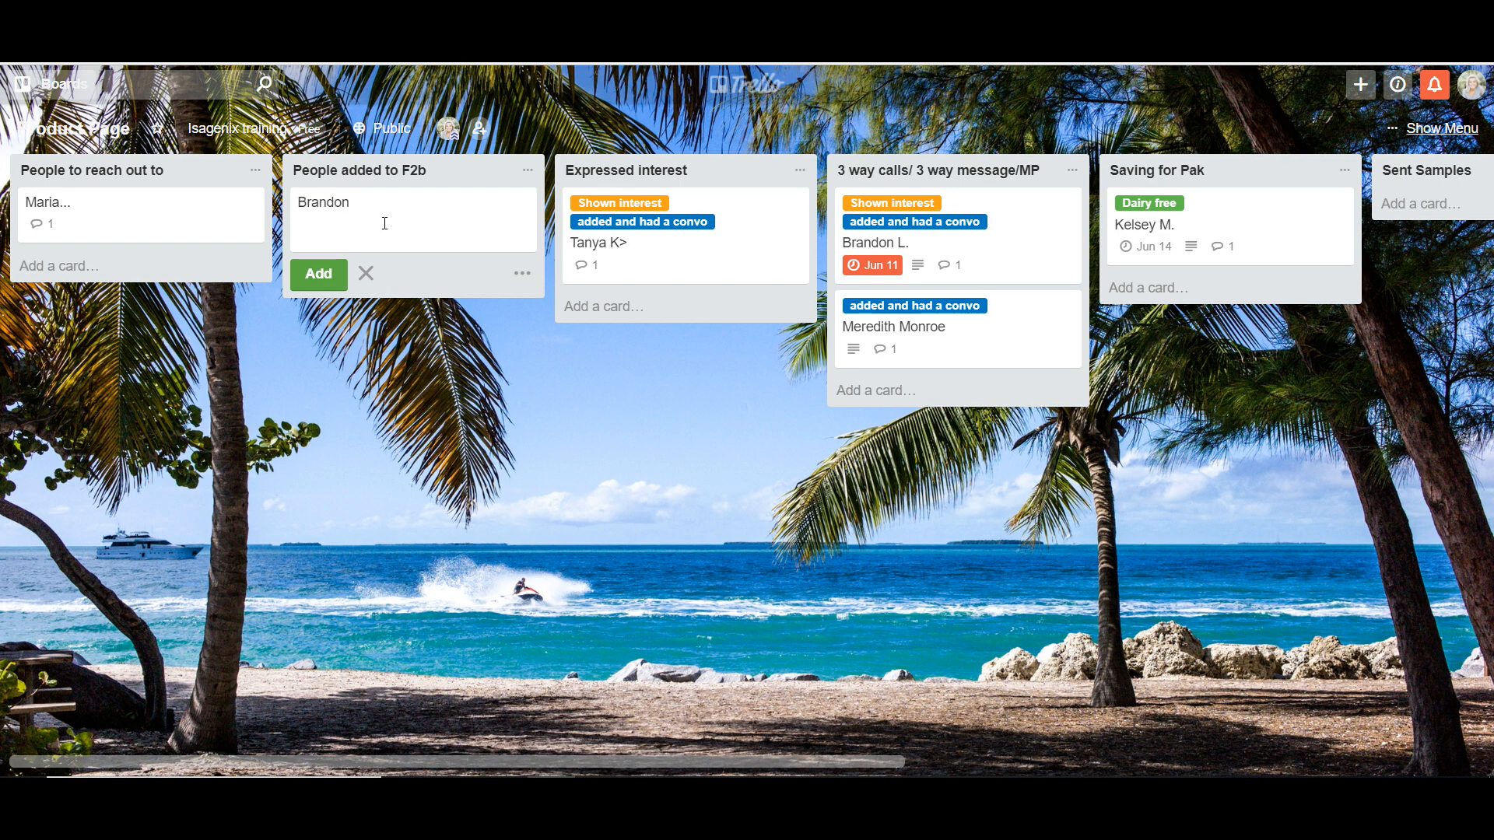
pyautogui.click(1007, 269)
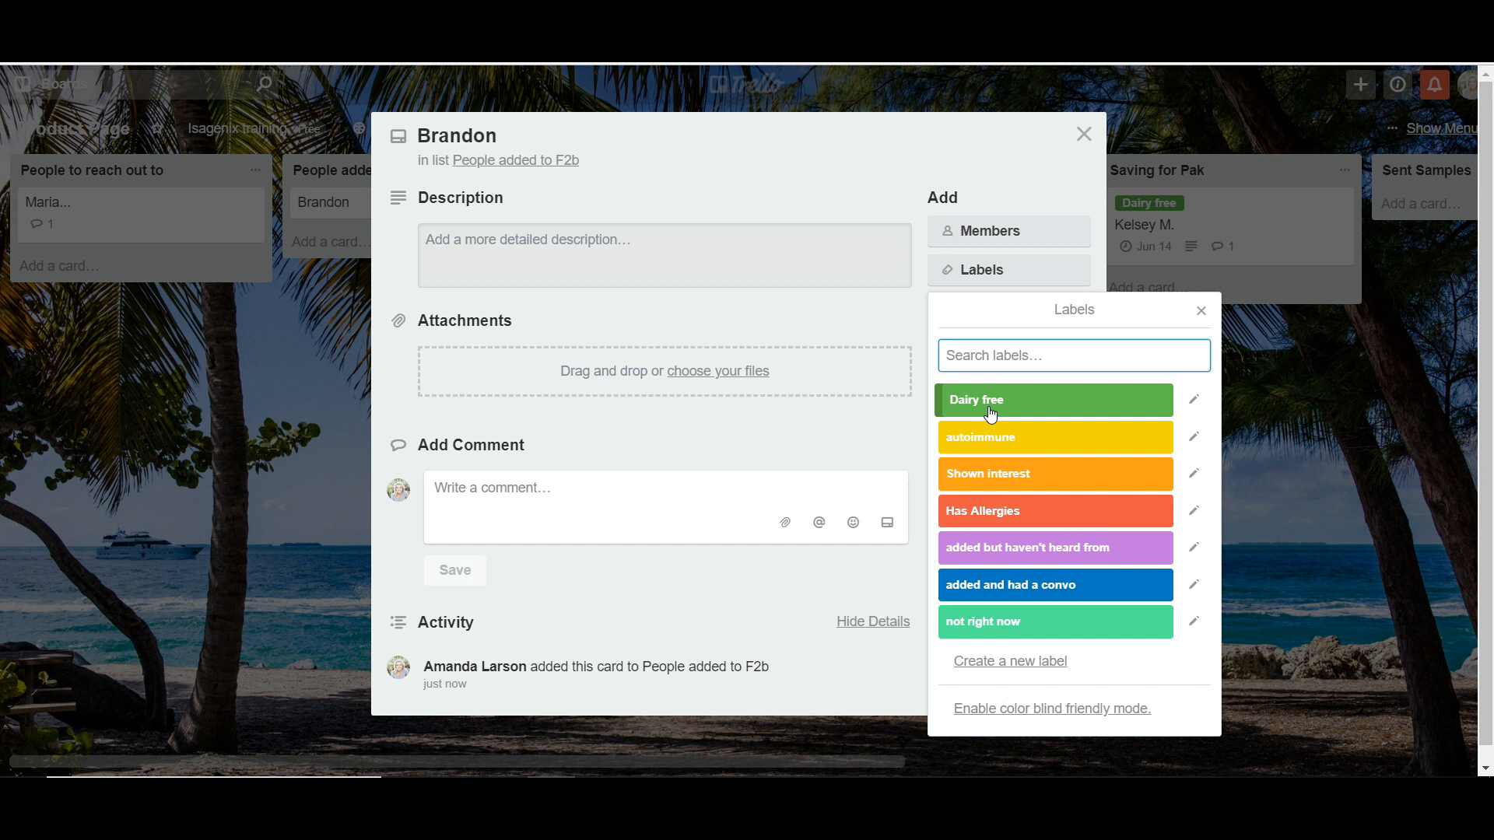
# Step: Label Brandon Has Allergies and added and had a convo; save description listing facebook name, phone number, gains
pyautogui.click(1053, 510)
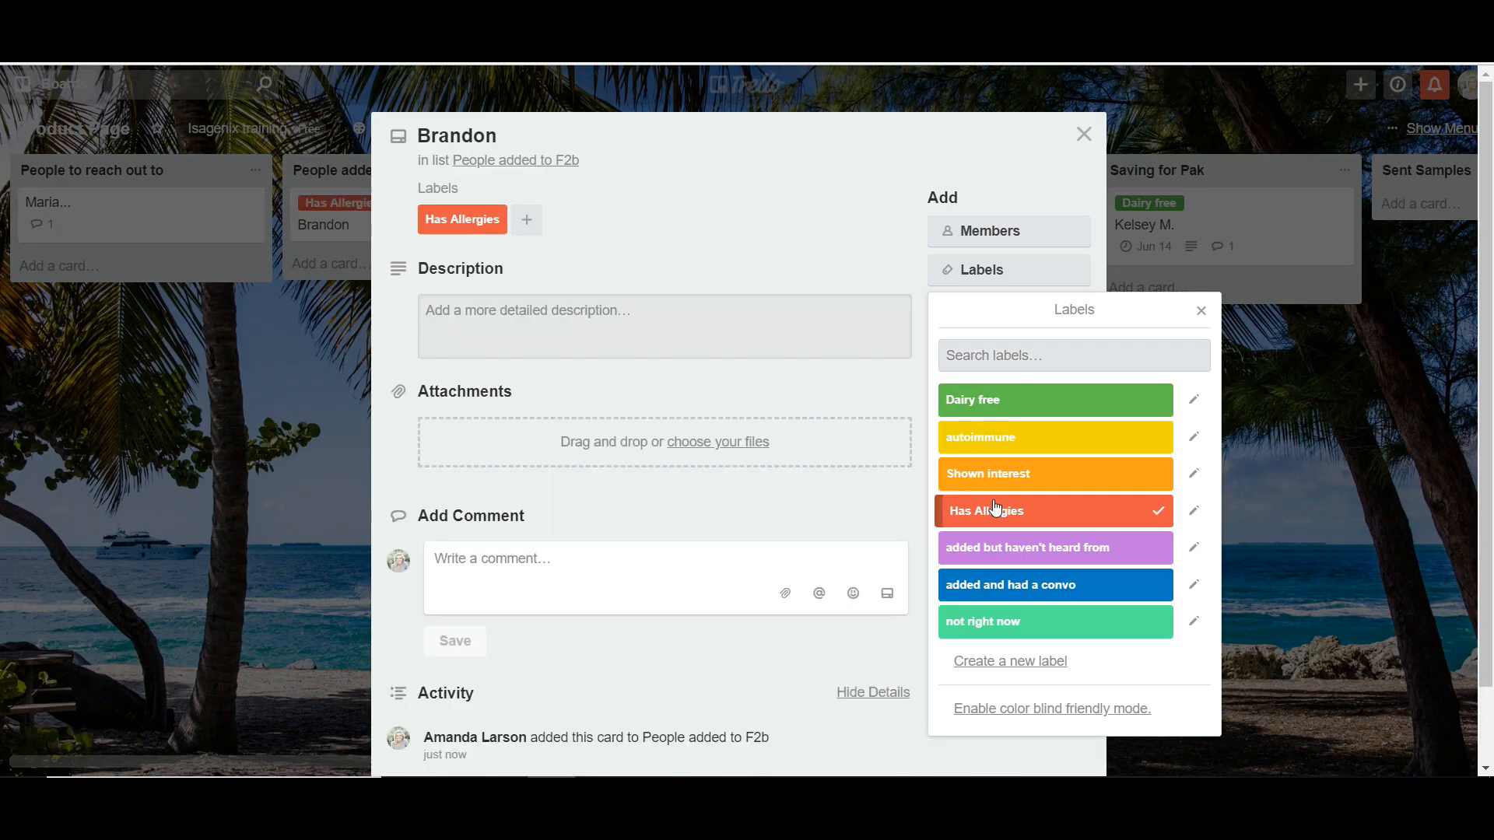
pyautogui.click(1053, 583)
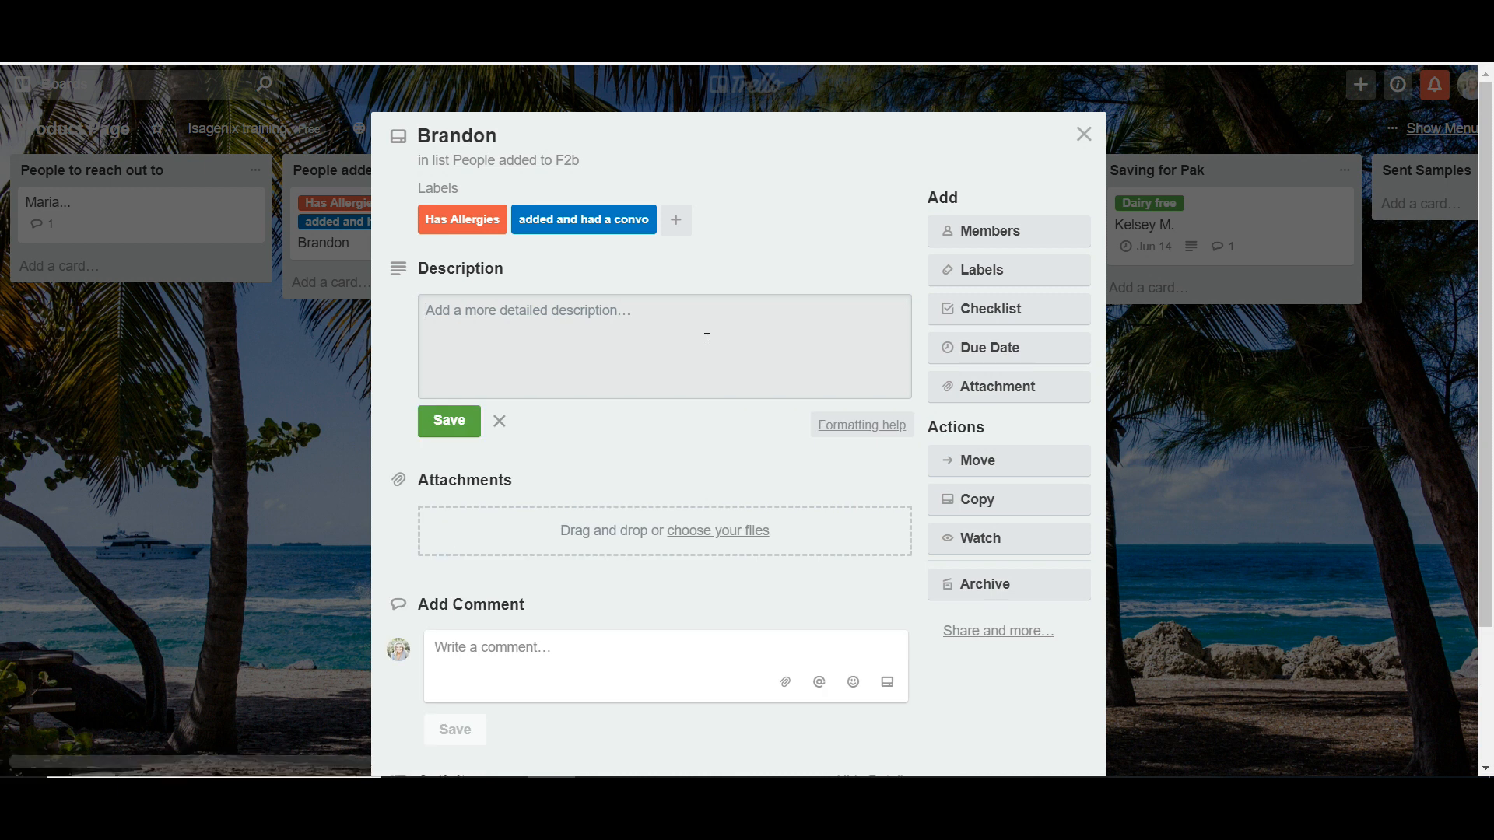
pyautogui.write('facebook nam')
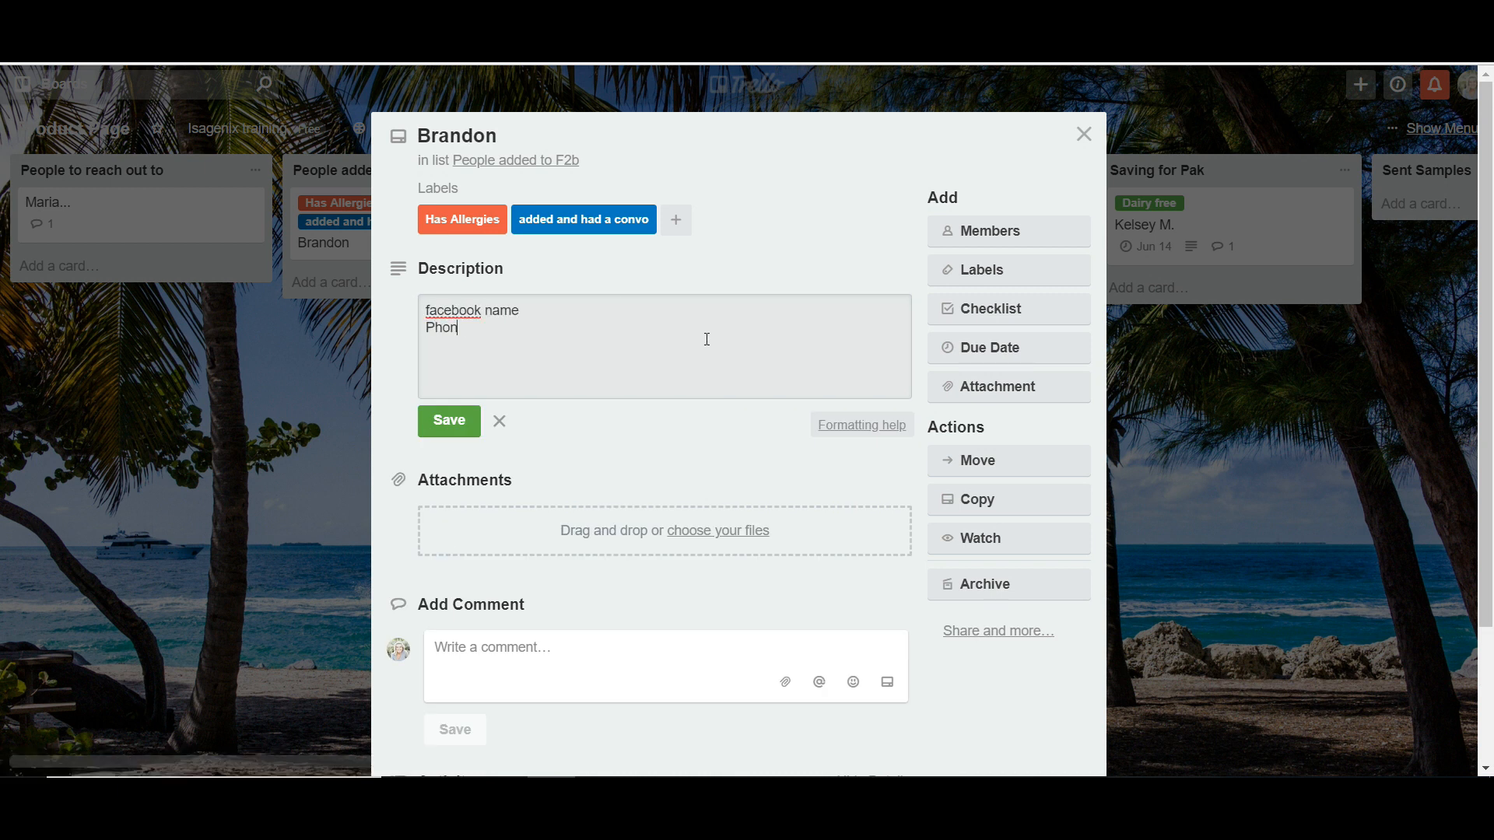
pyautogui.write('e number')
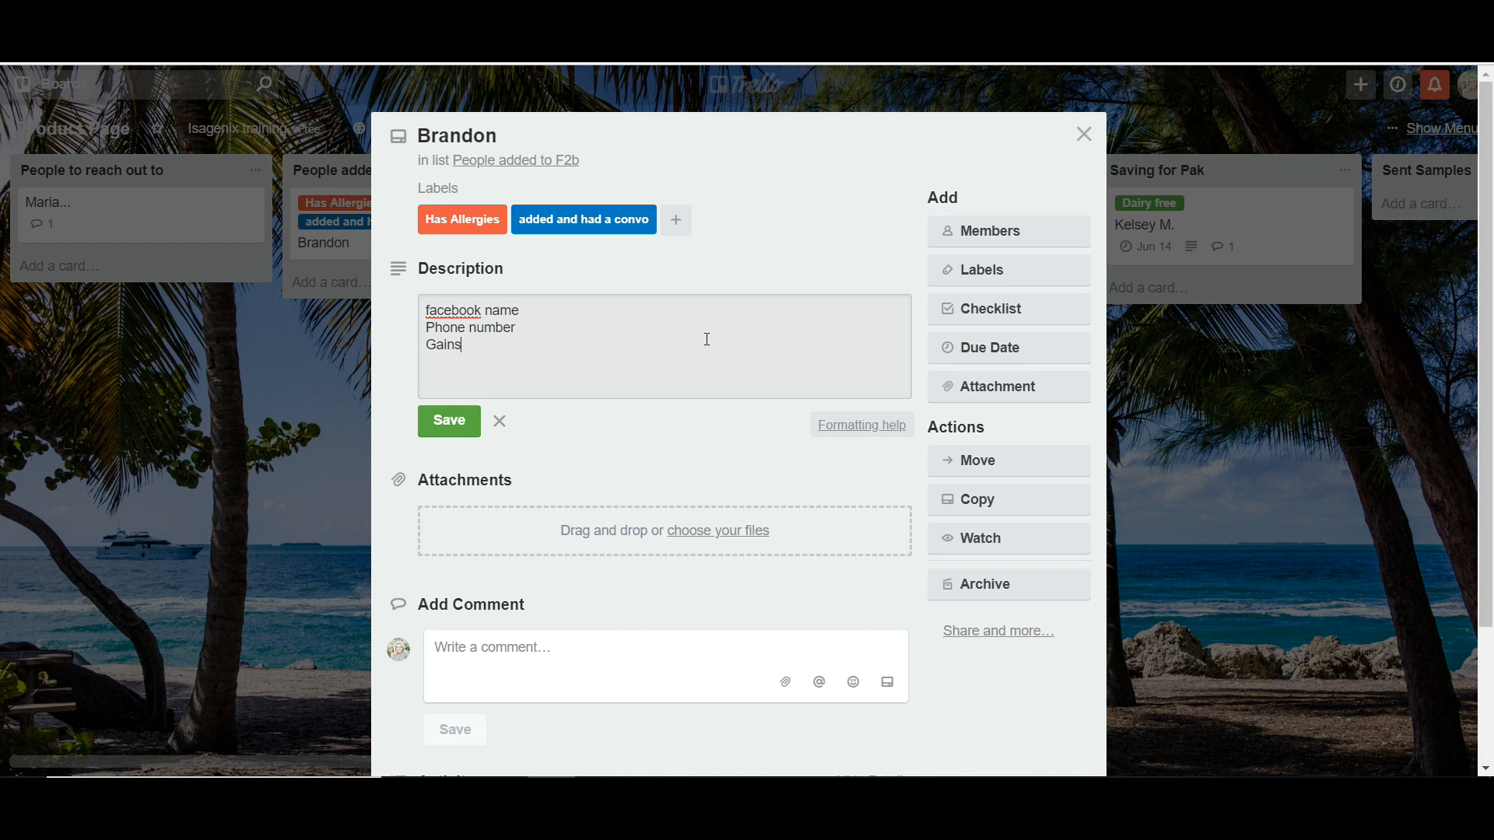
pyautogui.click(448, 420)
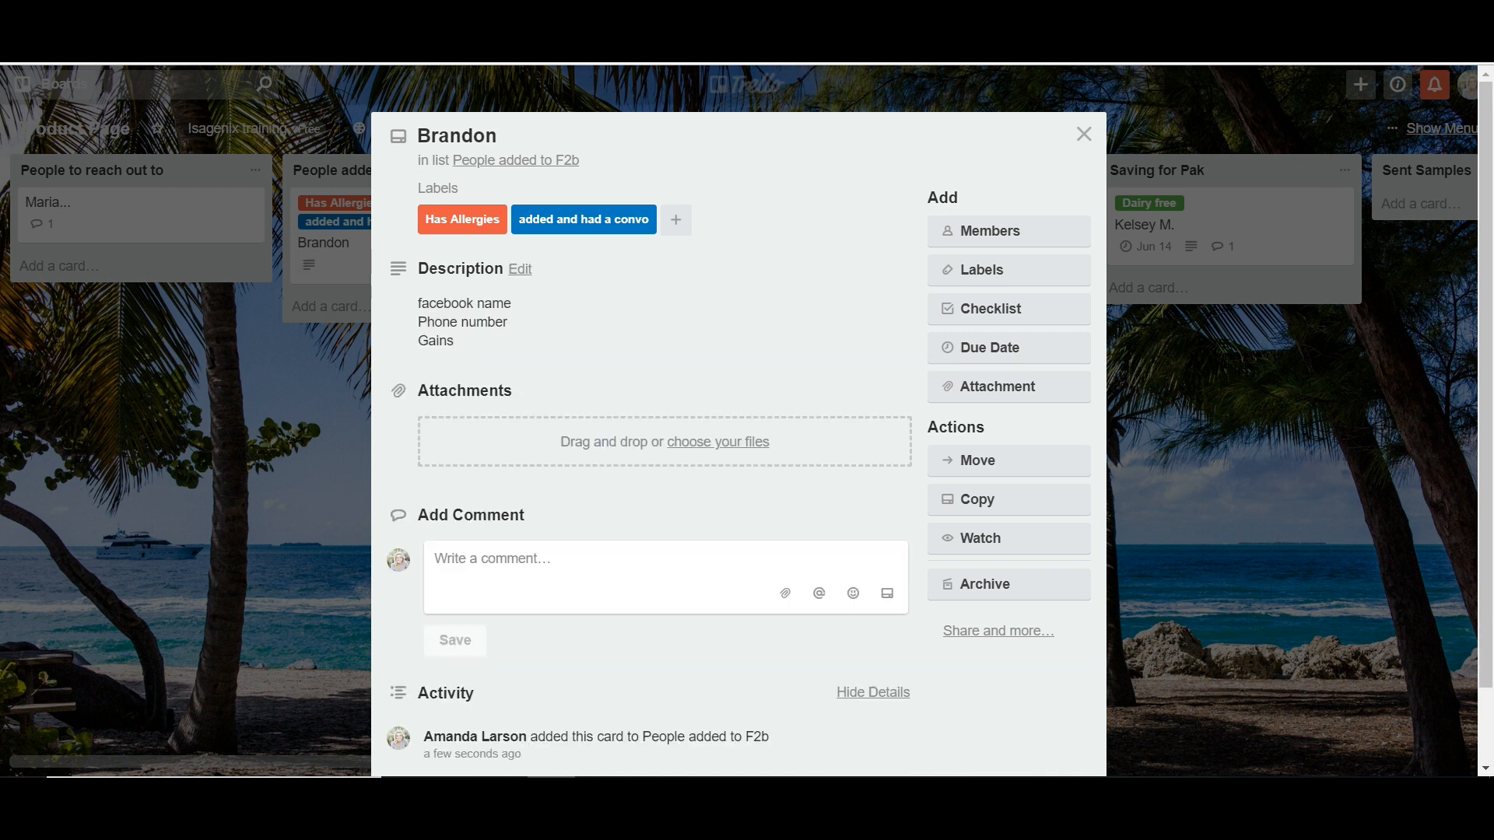
pyautogui.click(664, 559)
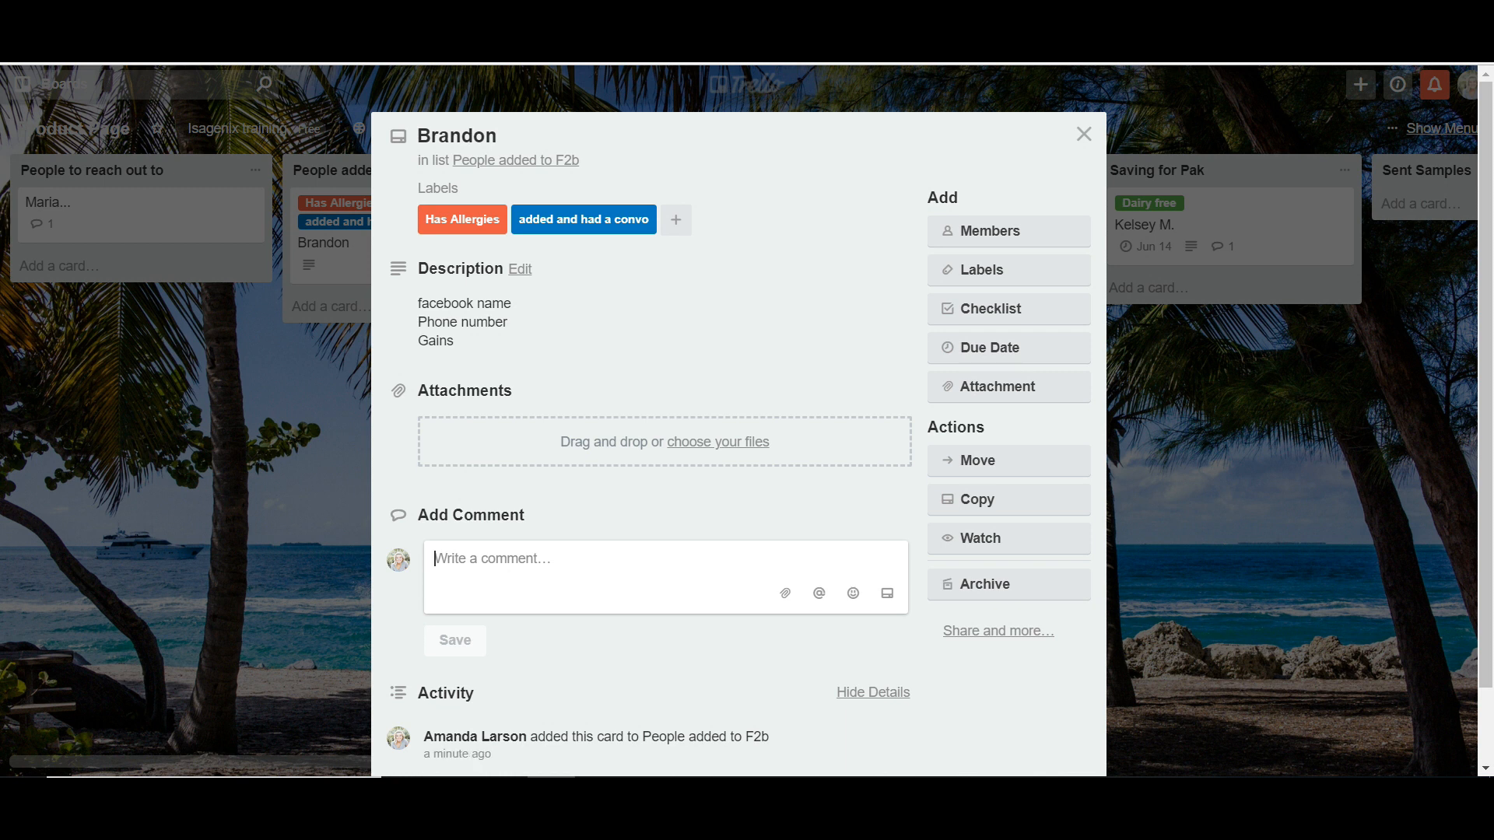
pyautogui.click(1083, 134)
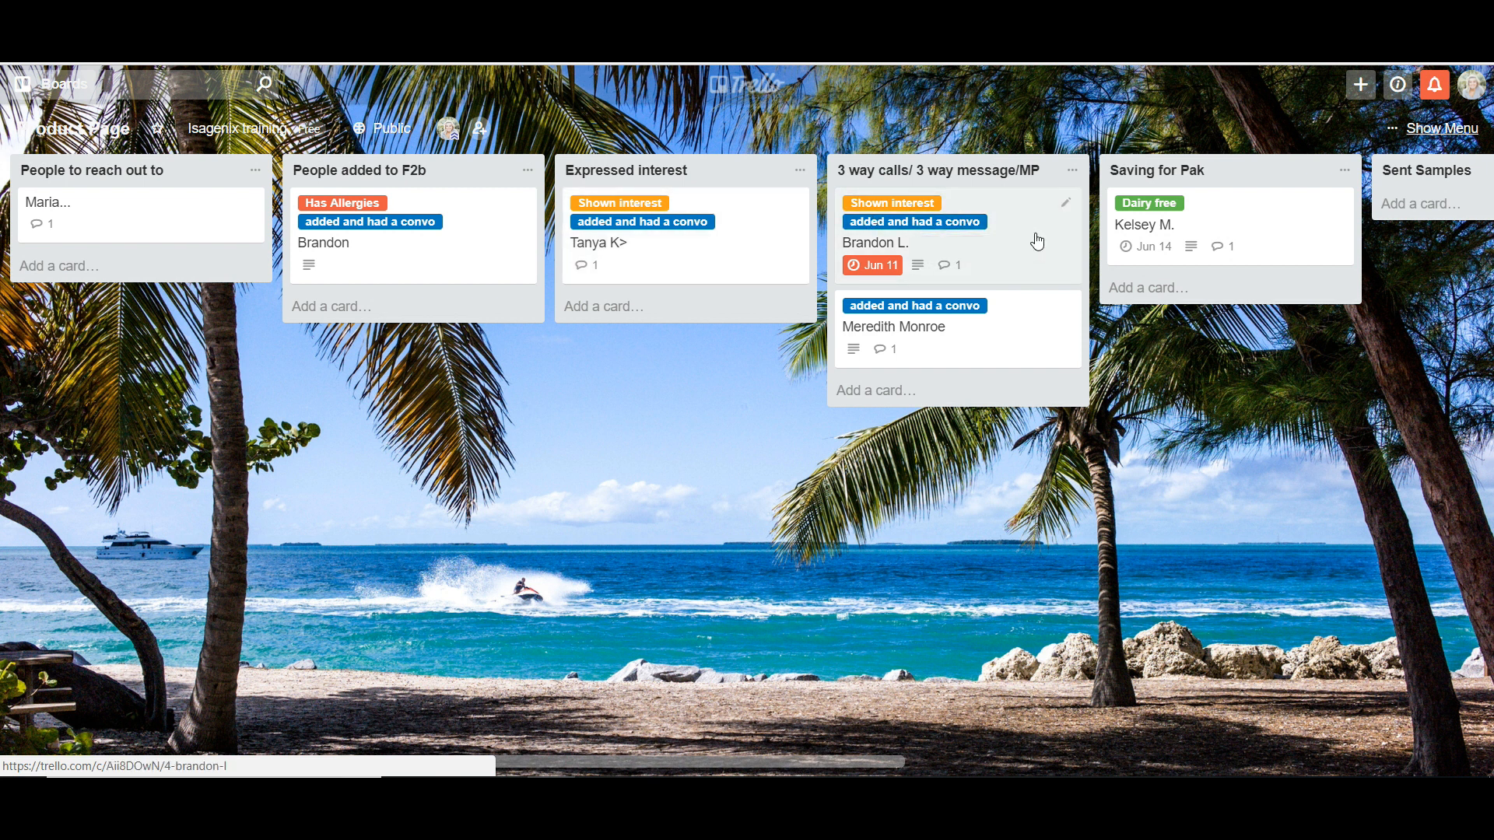
pyautogui.moveTo(1035, 246)
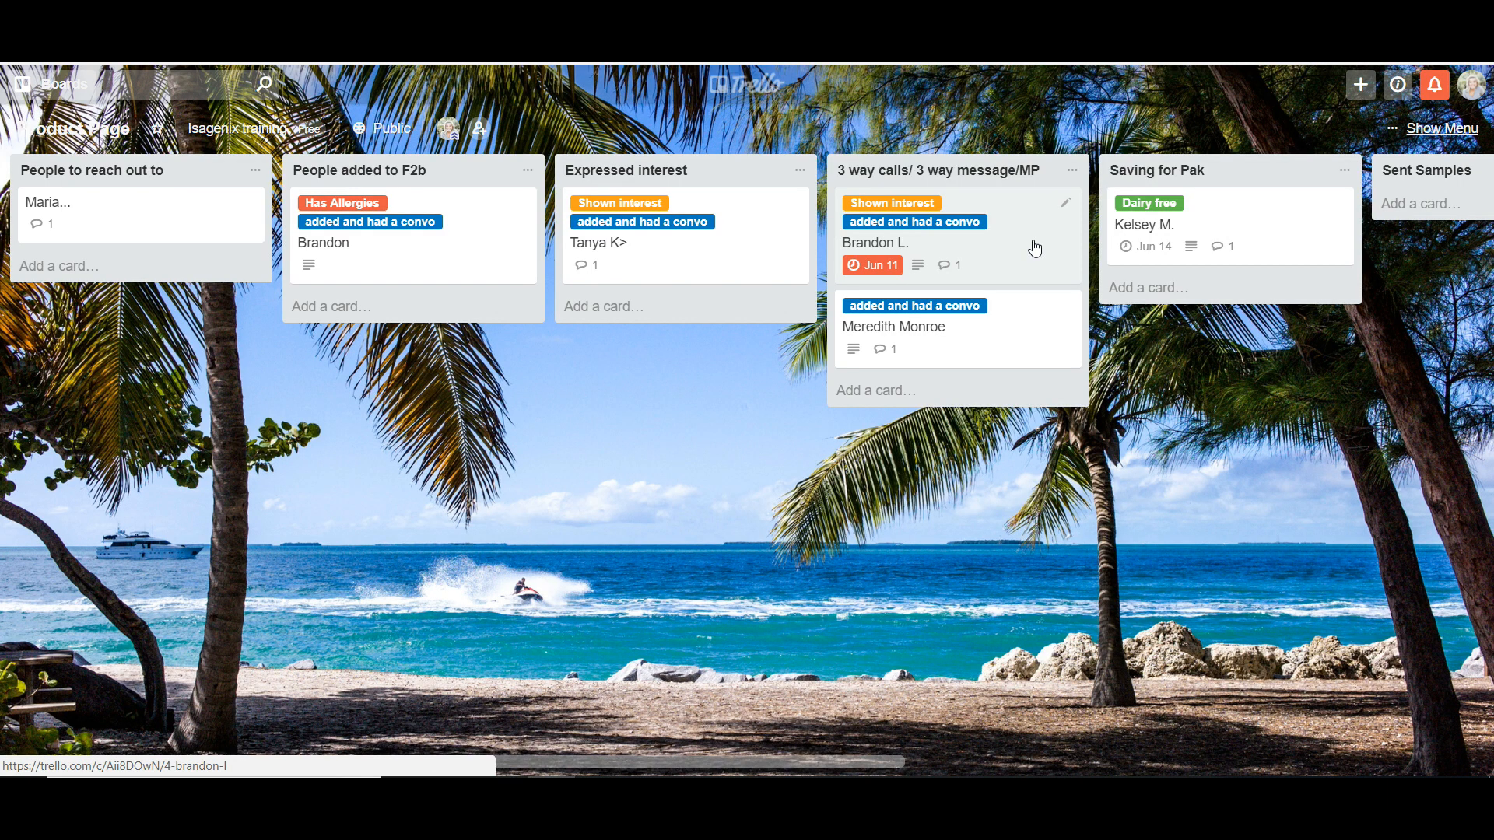
pyautogui.click(874, 242)
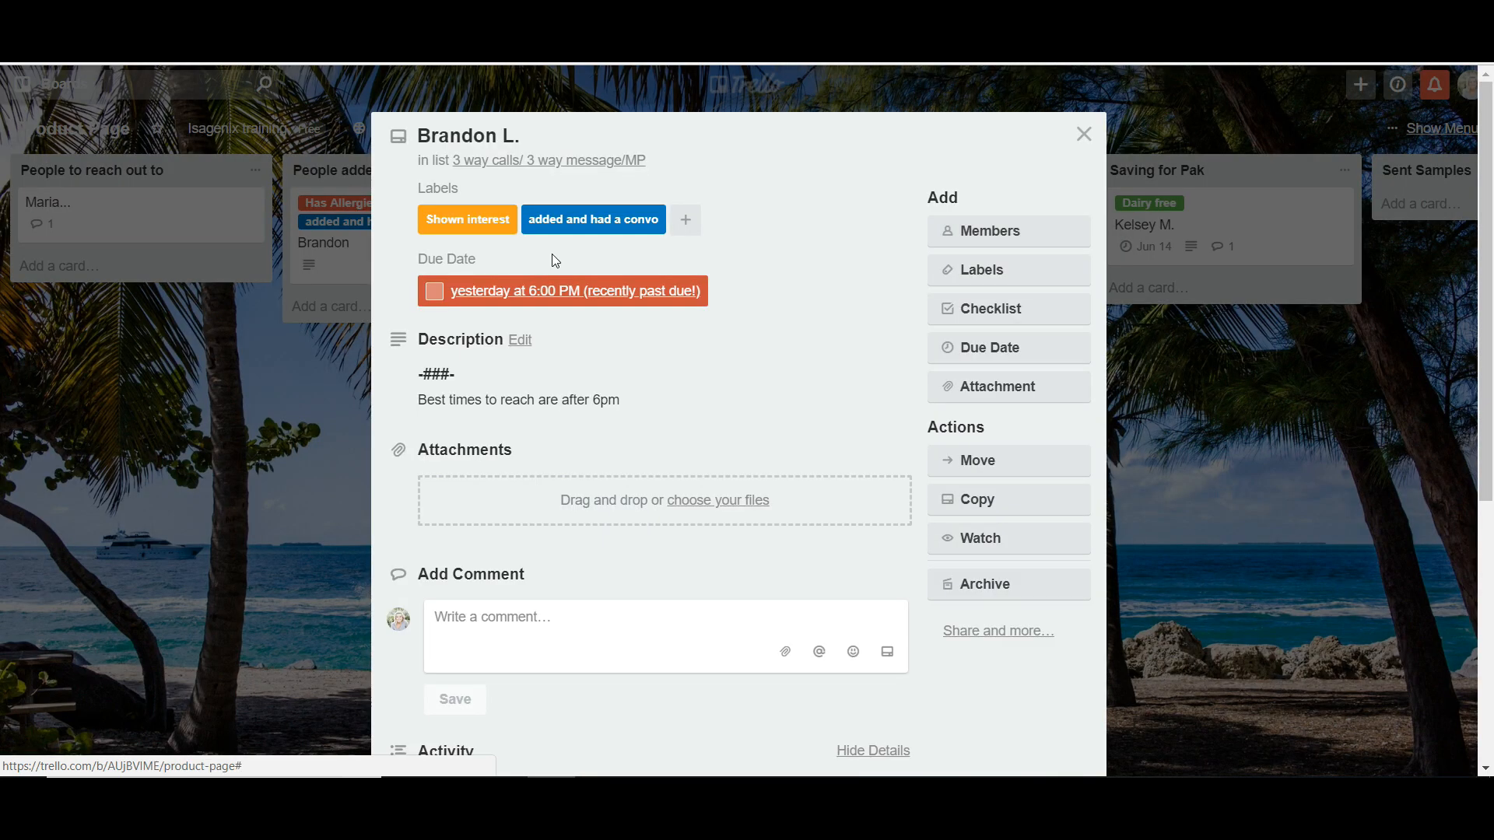
pyautogui.click(990, 308)
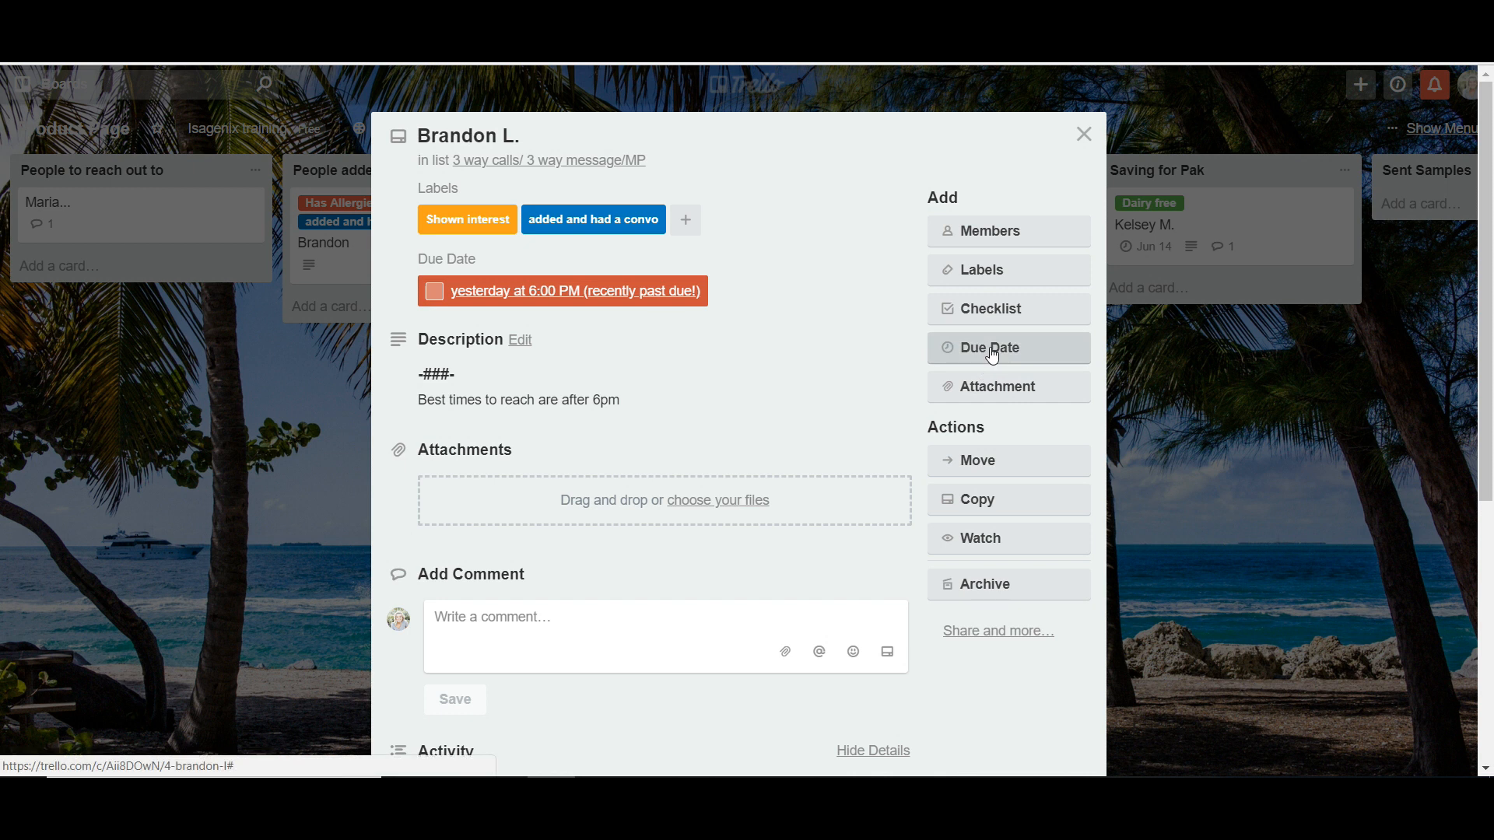
pyautogui.click(988, 347)
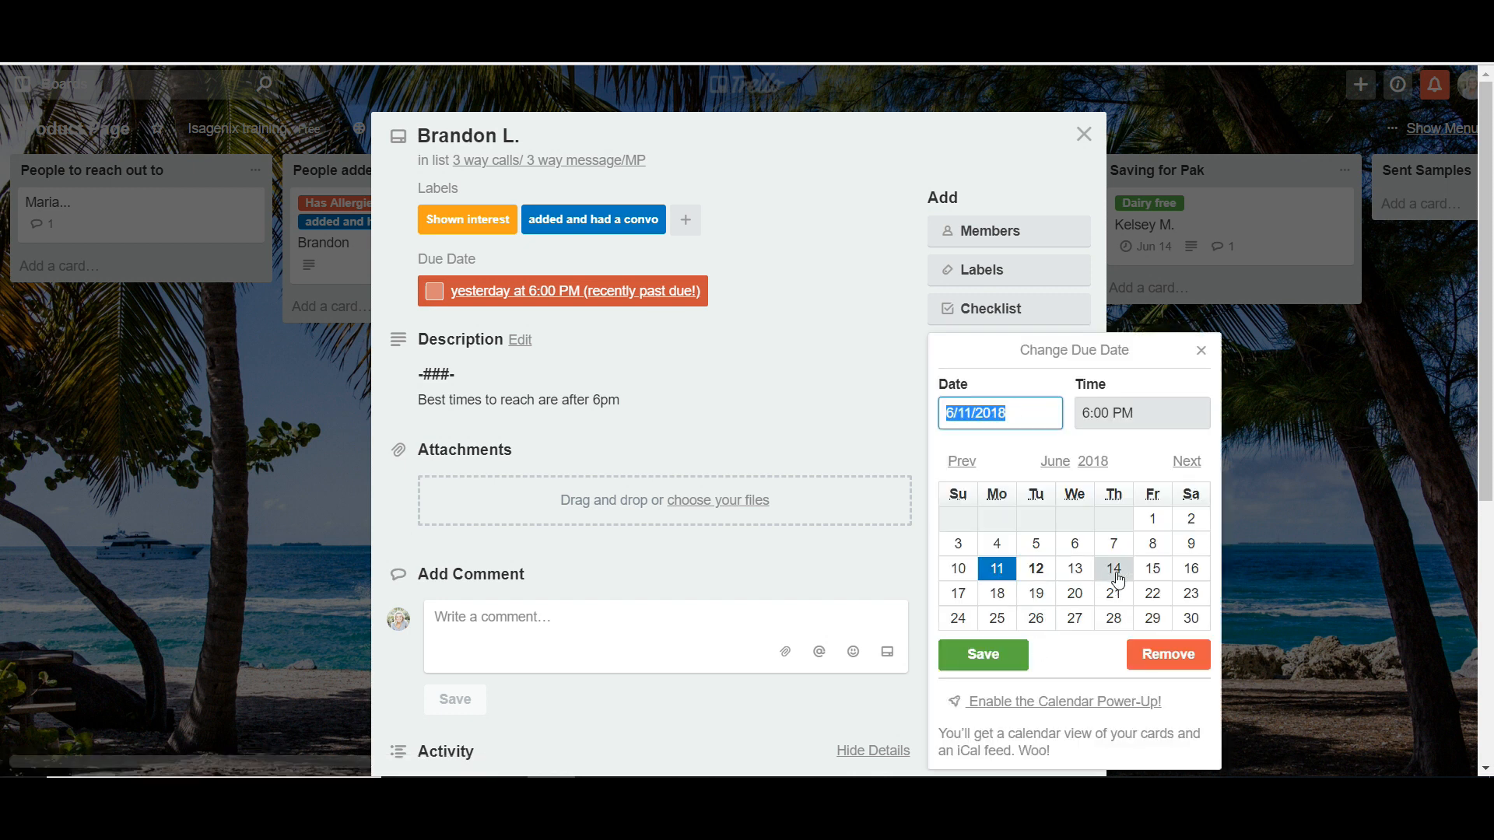
pyautogui.click(1111, 569)
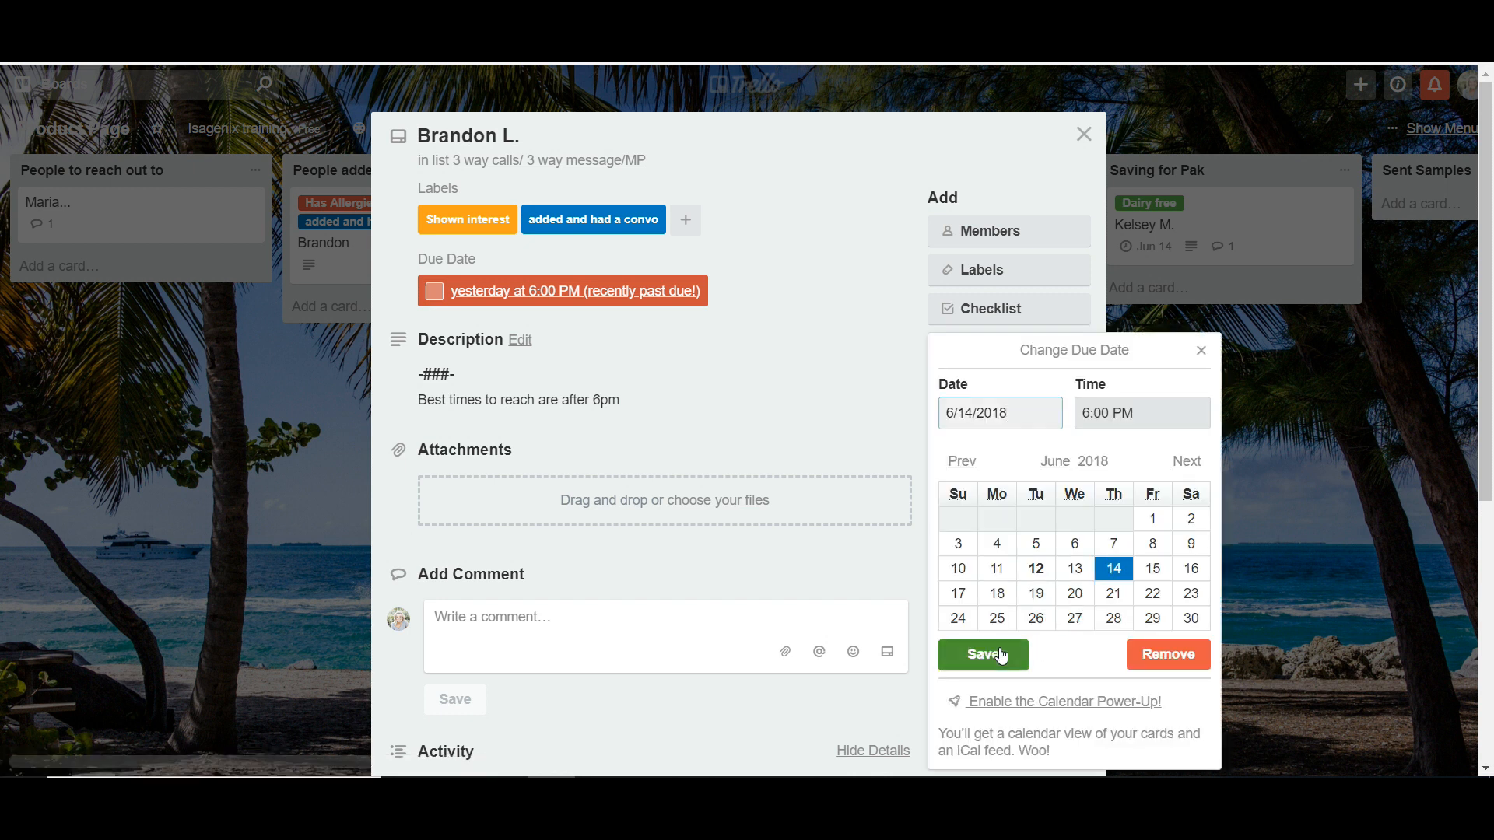
pyautogui.click(982, 655)
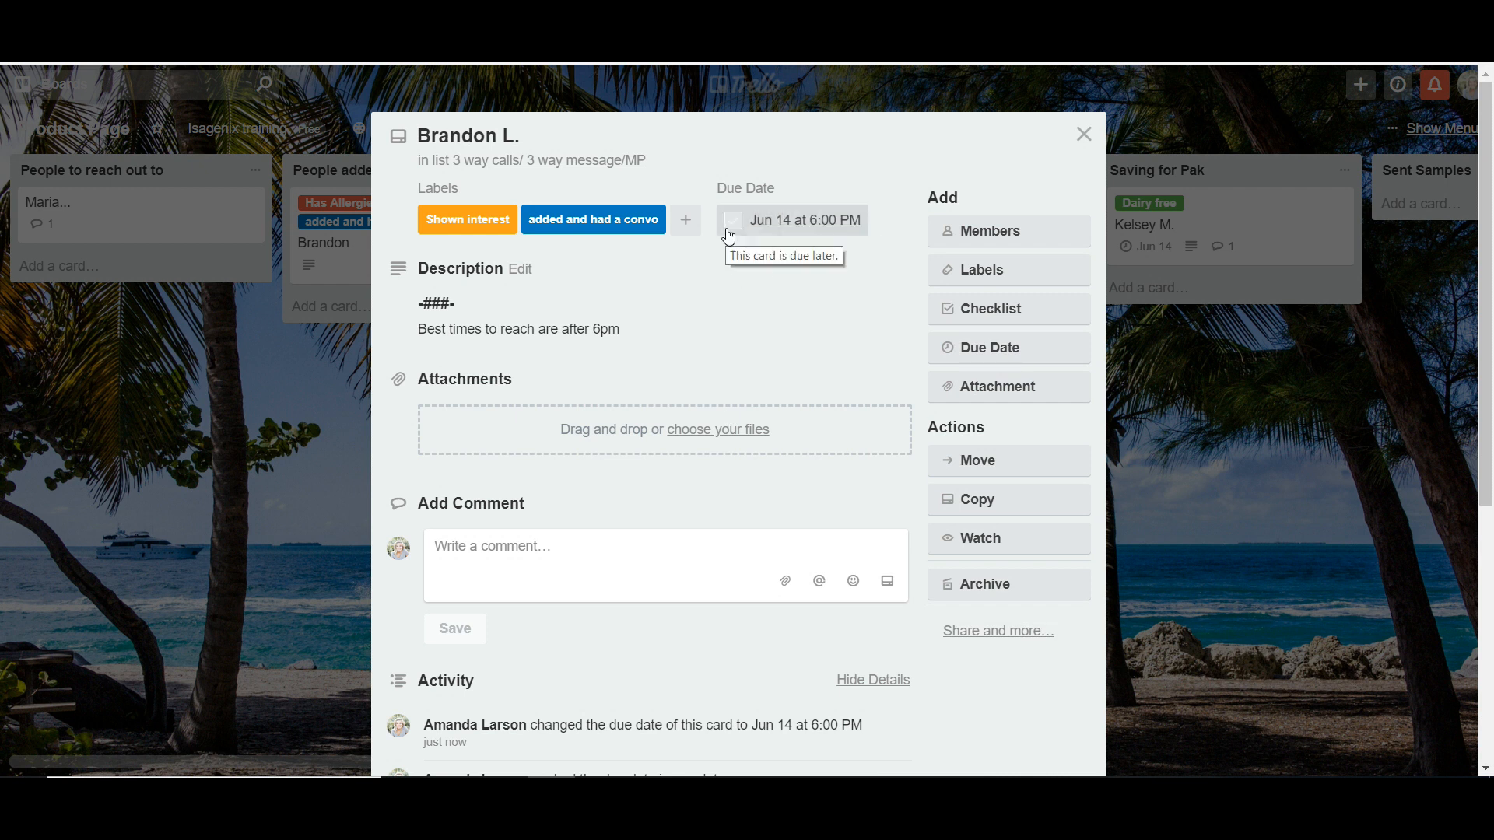
pyautogui.click(731, 219)
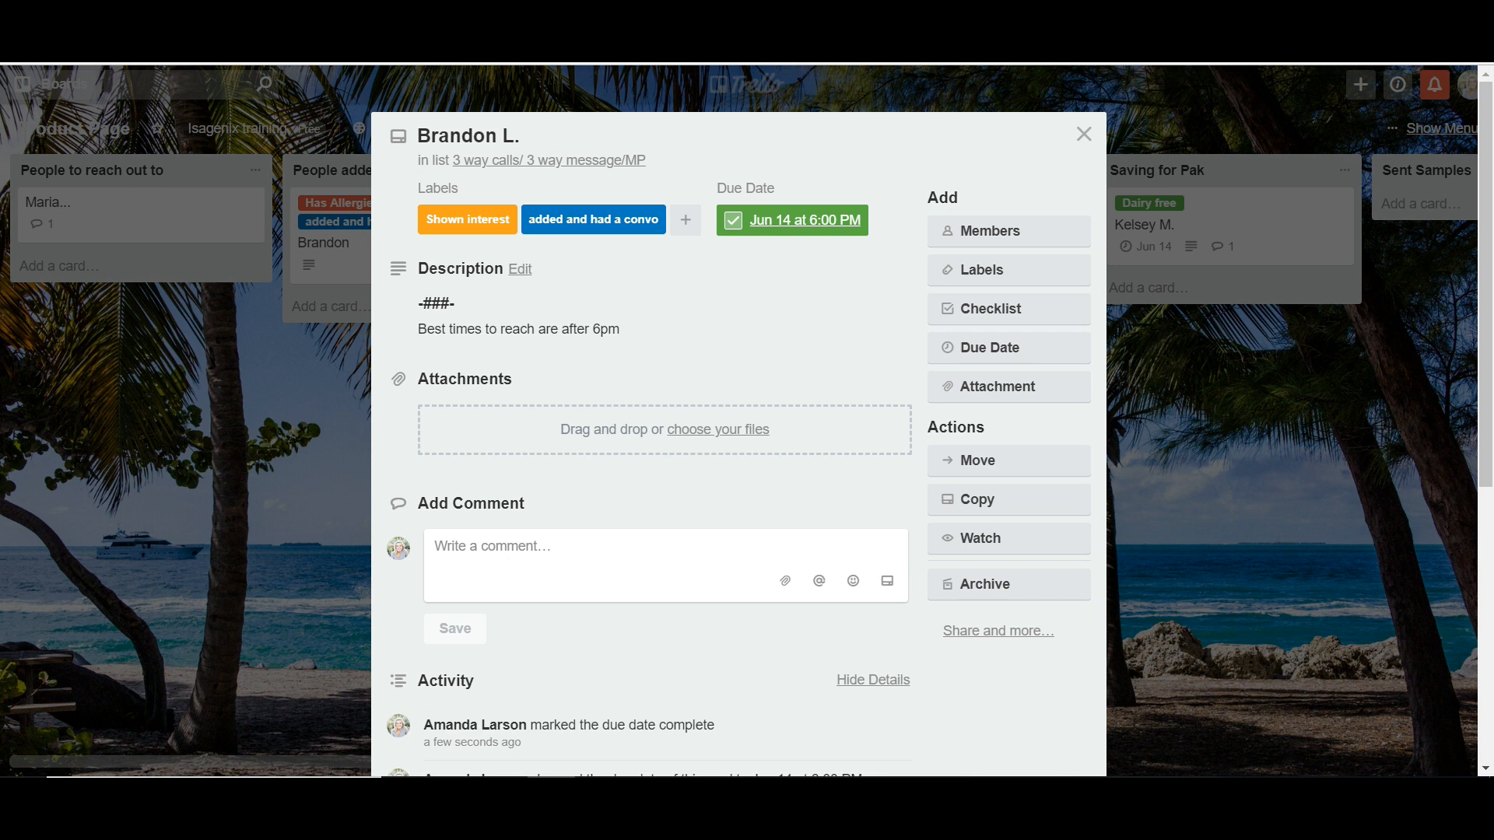
pyautogui.click(1083, 134)
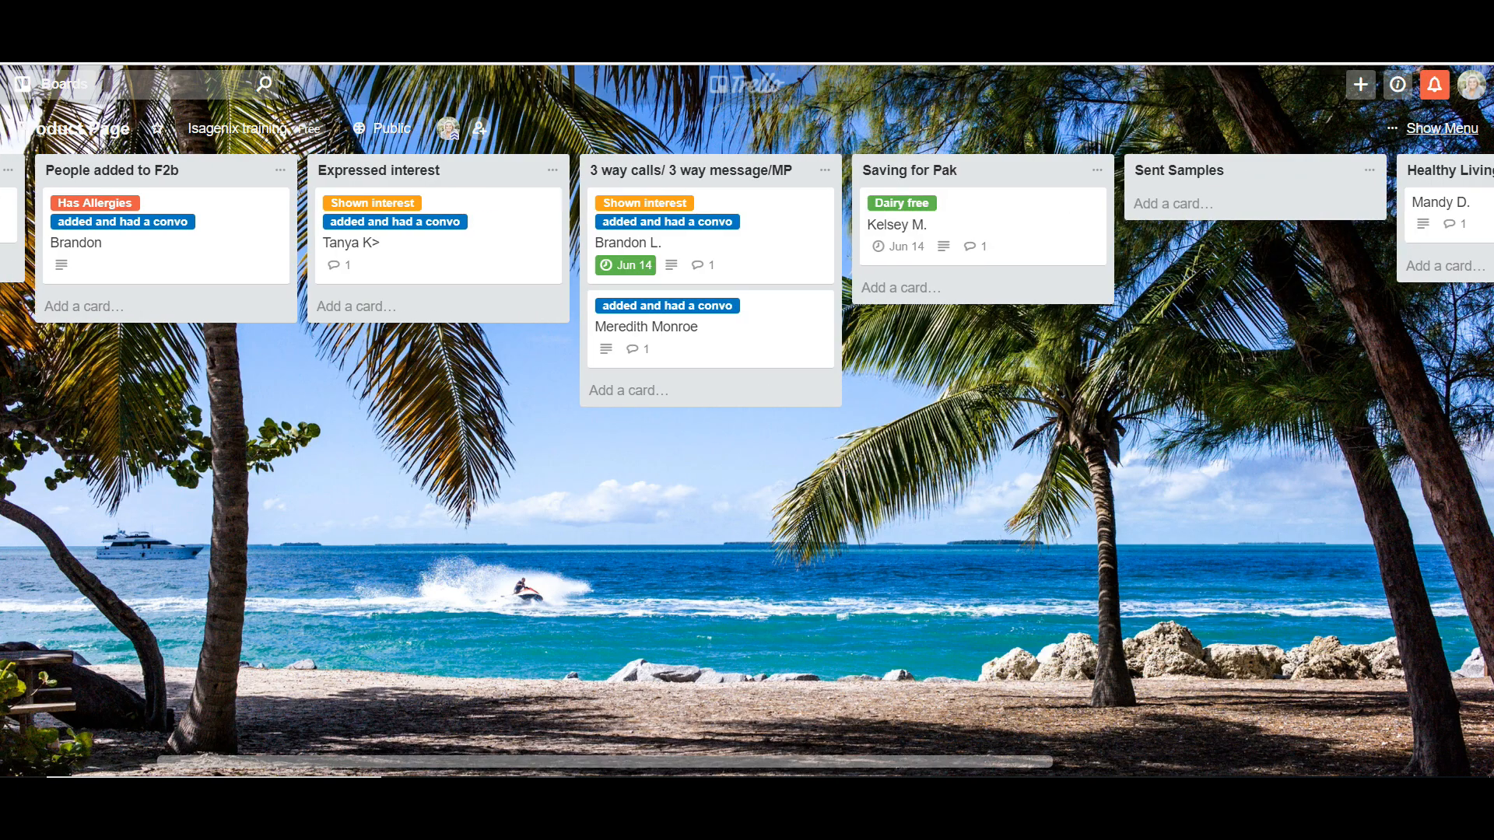
pyautogui.hscroll(3)
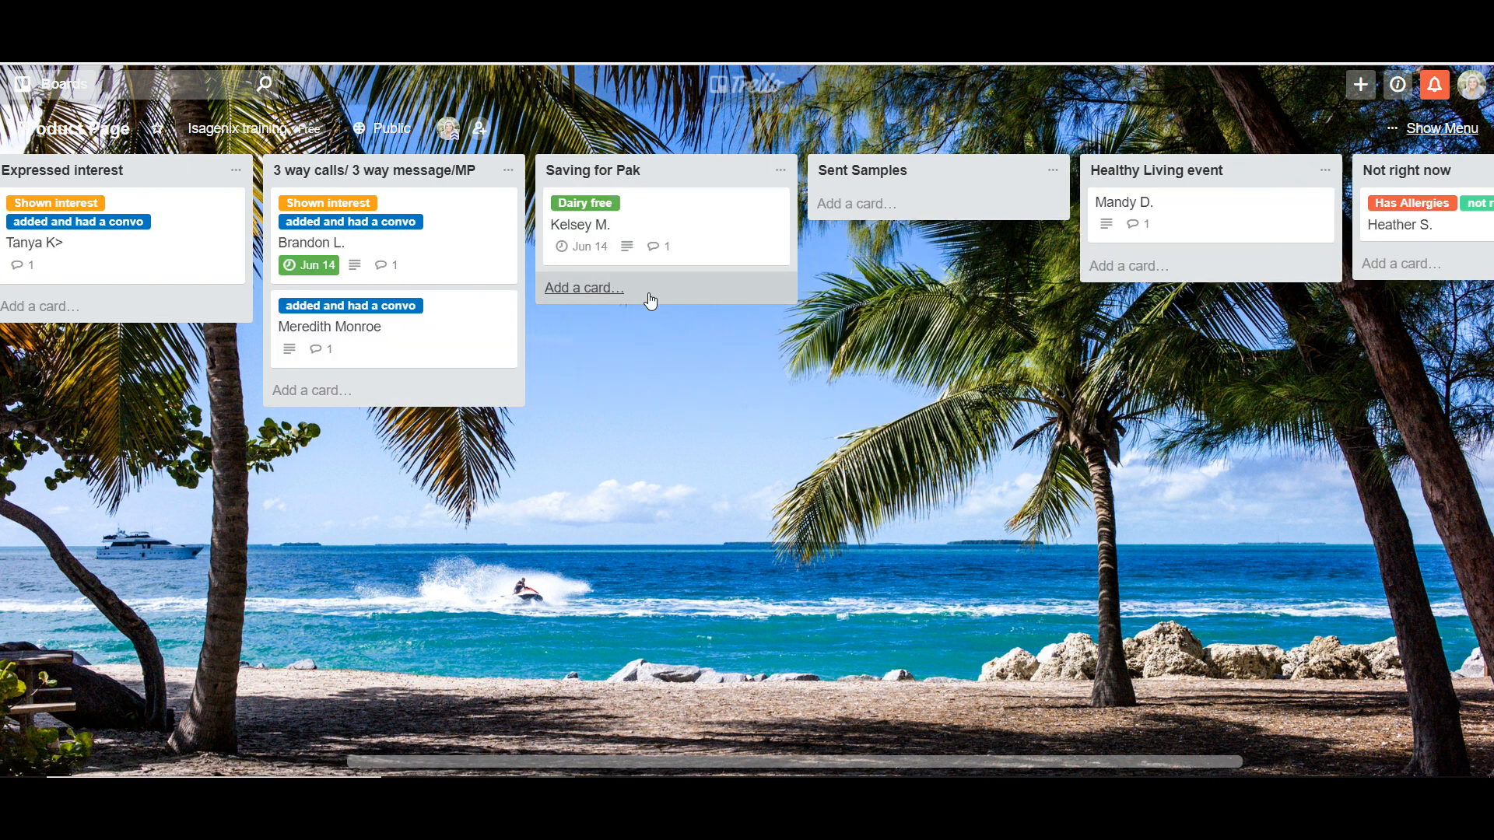
pyautogui.moveTo(342, 244)
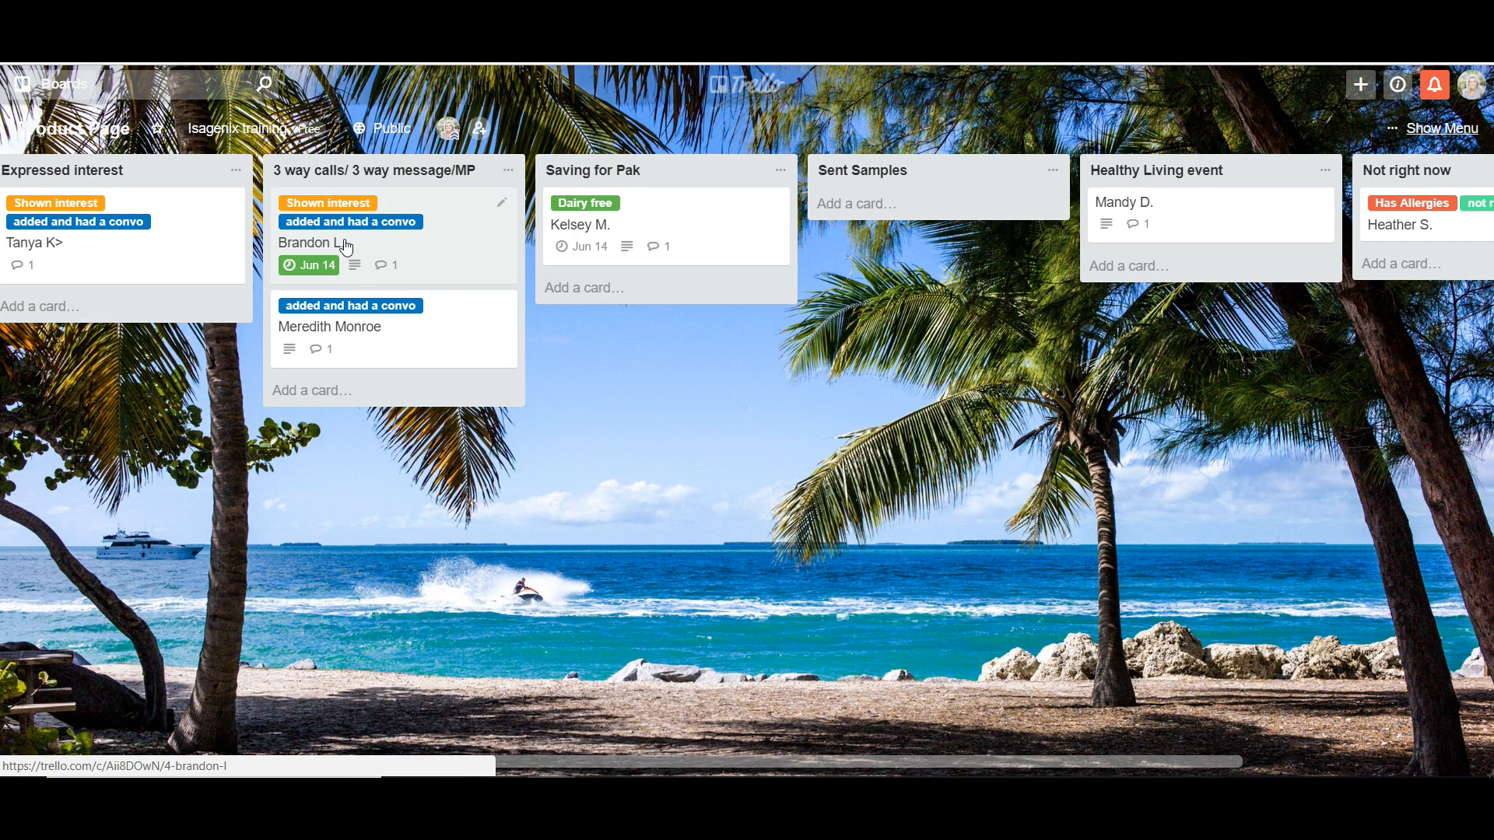
pyautogui.moveTo(694, 226)
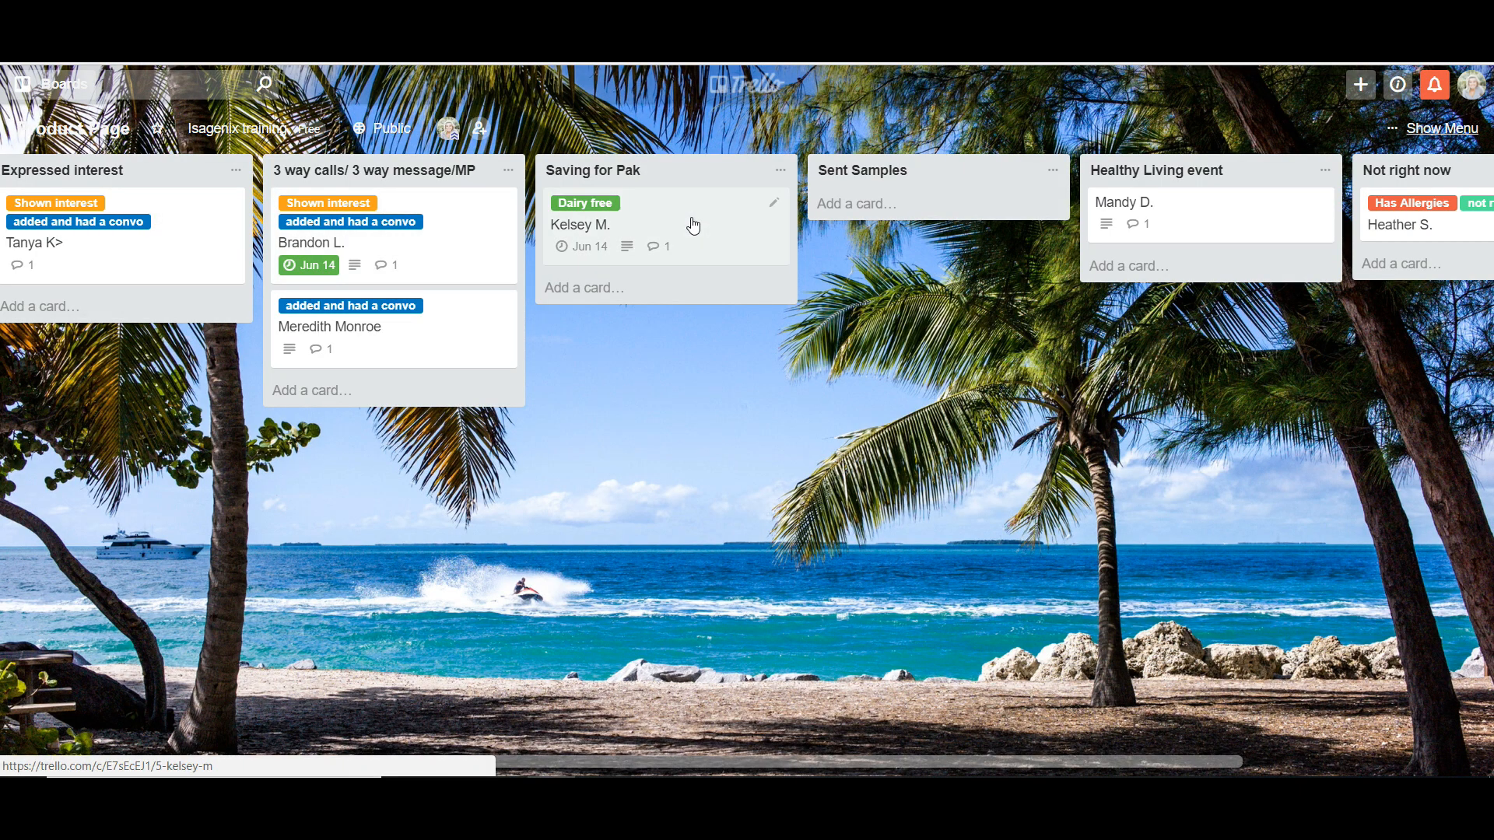
pyautogui.click(578, 224)
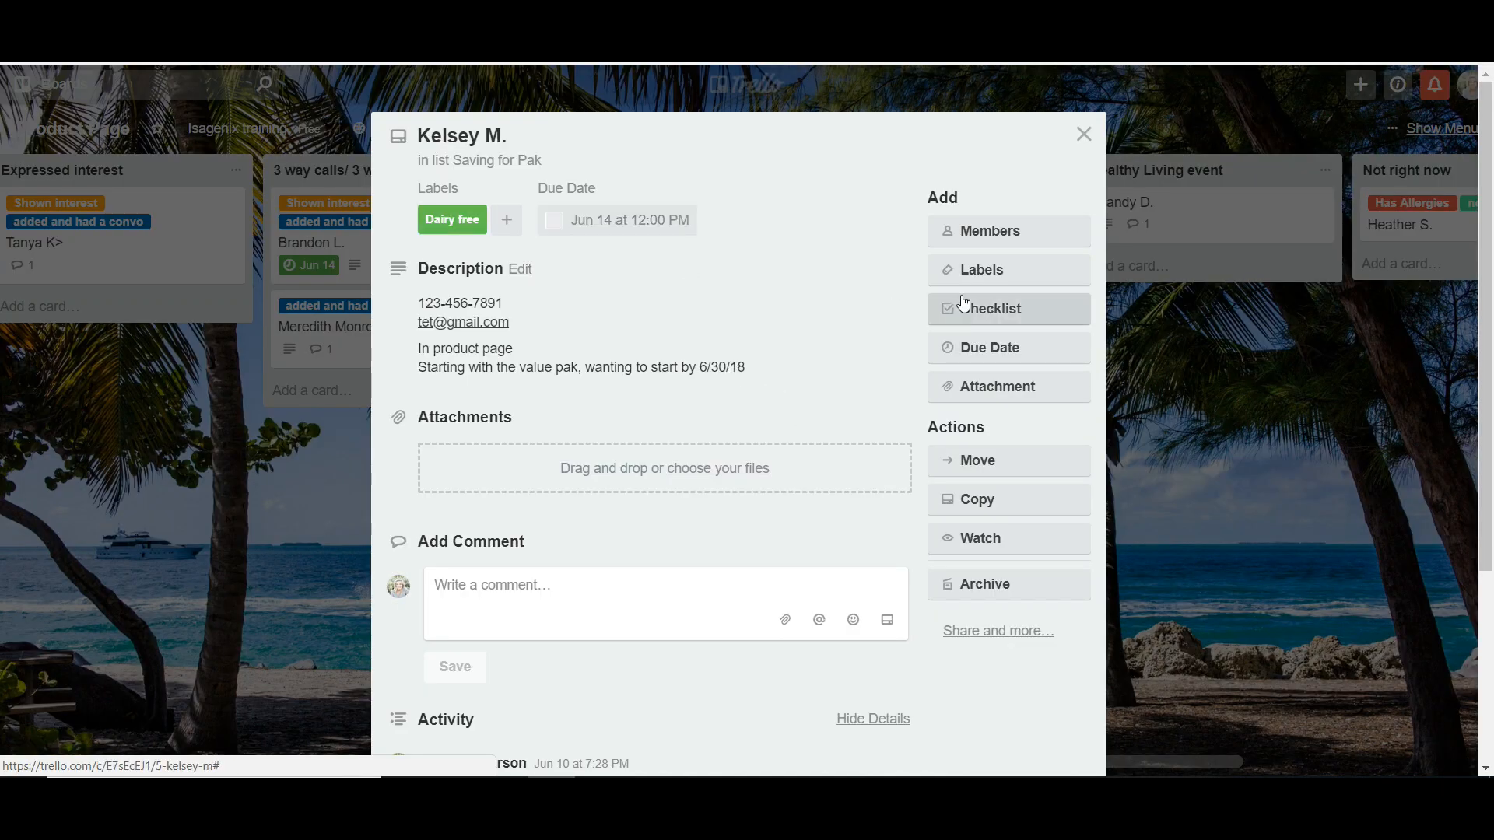
pyautogui.click(982, 269)
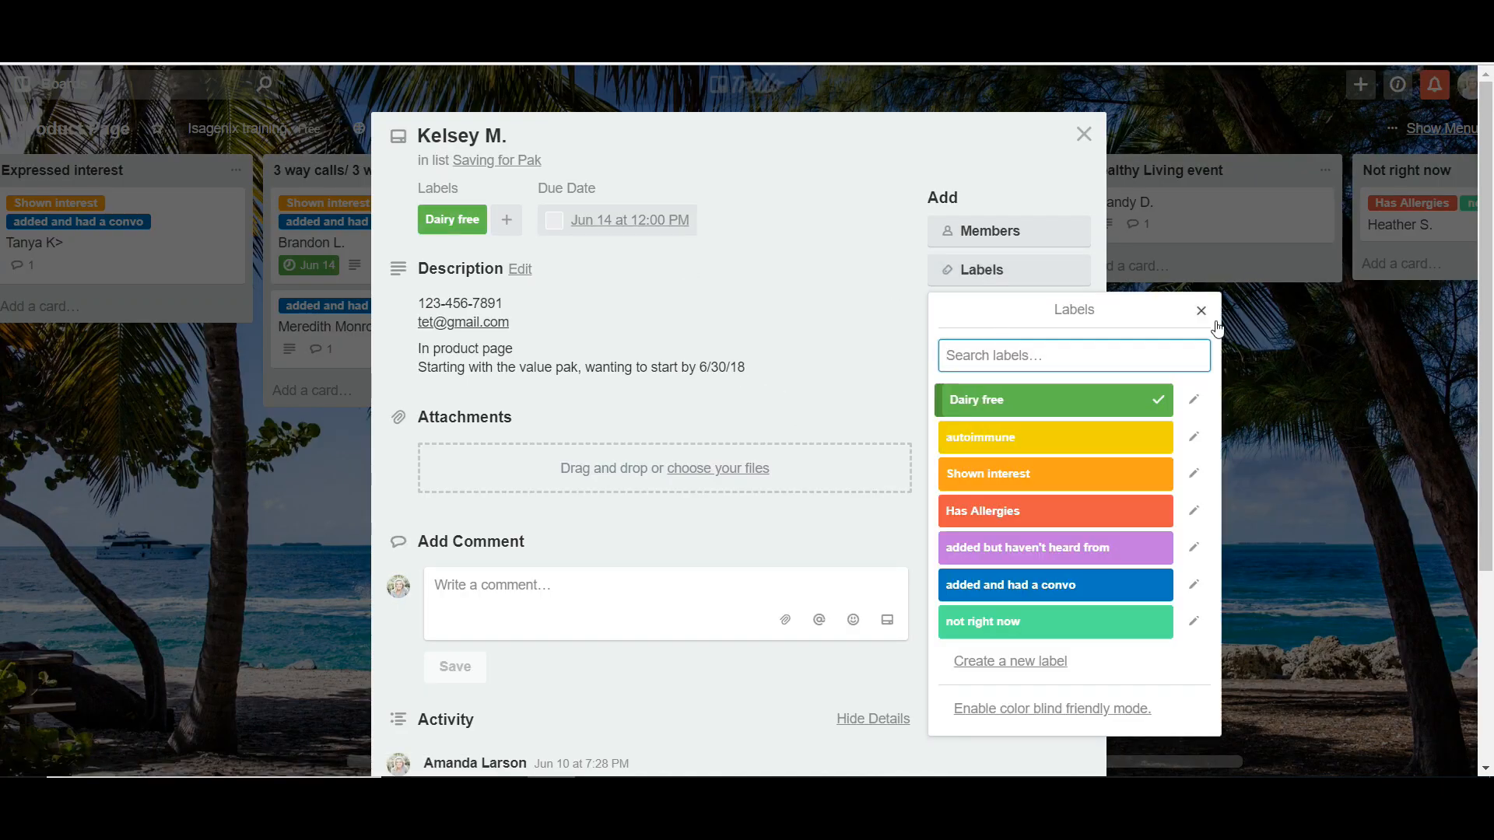
pyautogui.click(1199, 311)
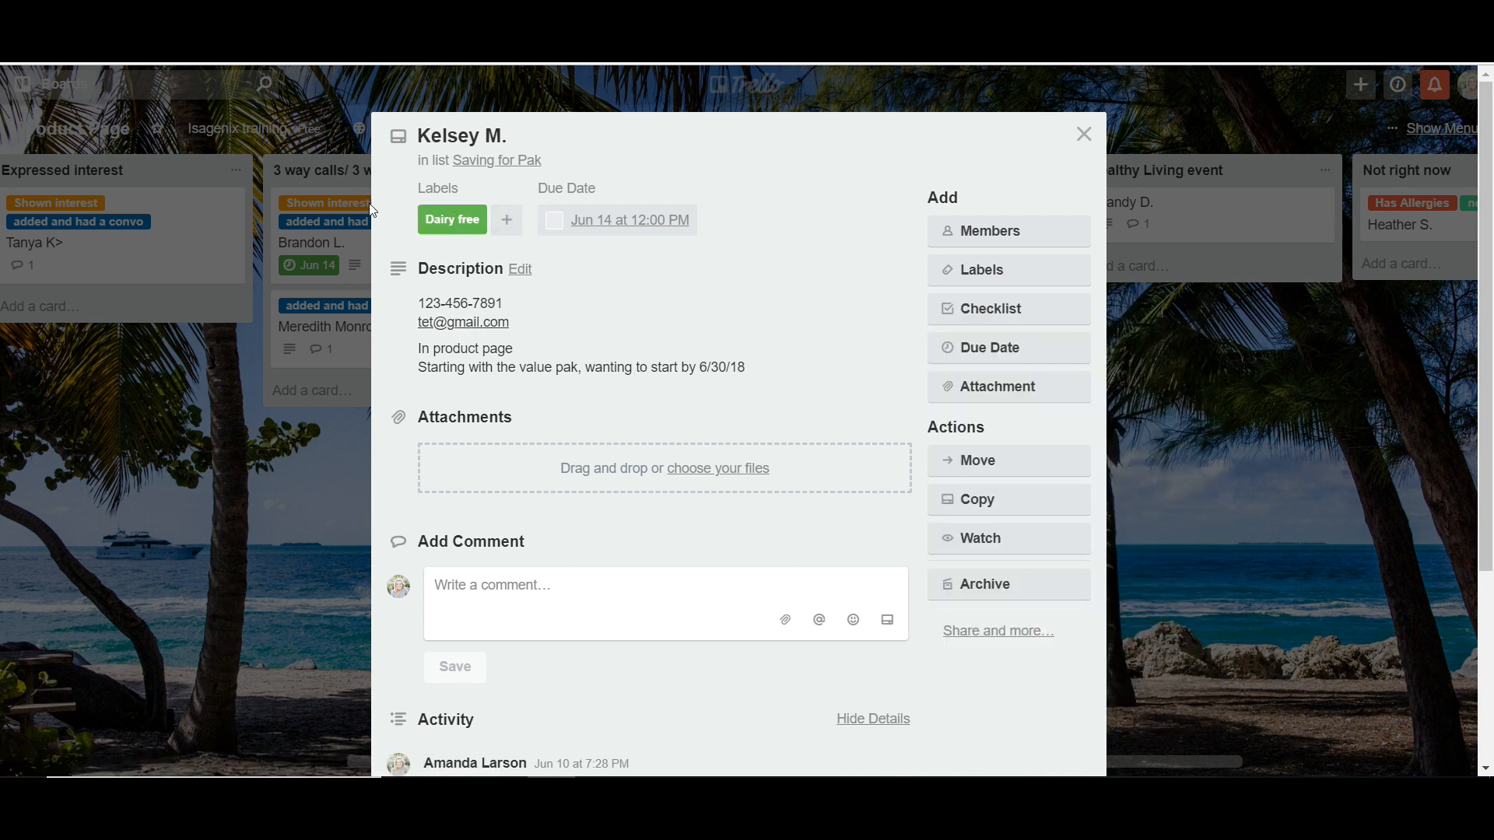
pyautogui.moveTo(485, 353)
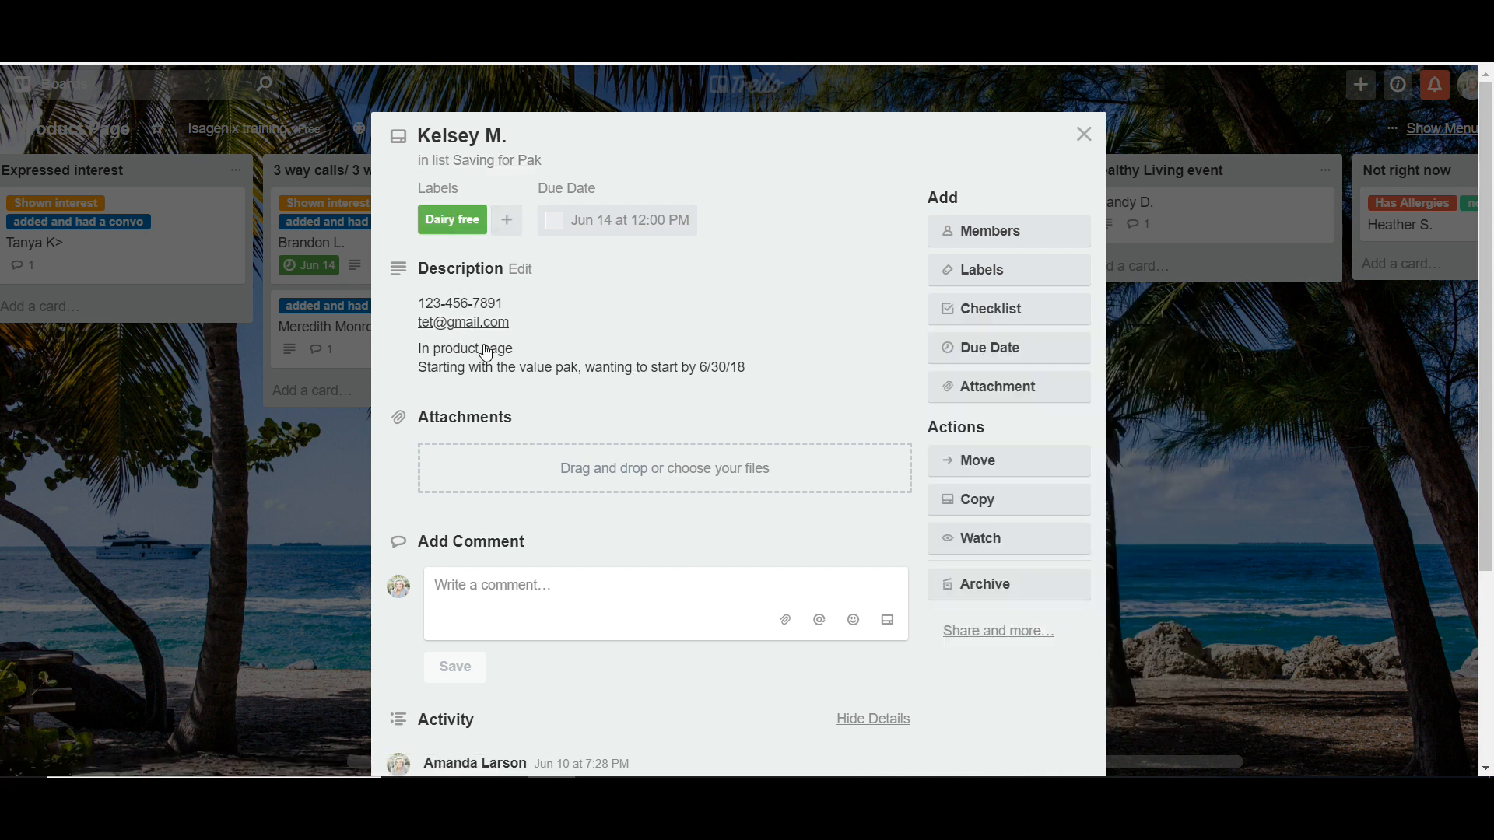
pyautogui.moveTo(669, 406)
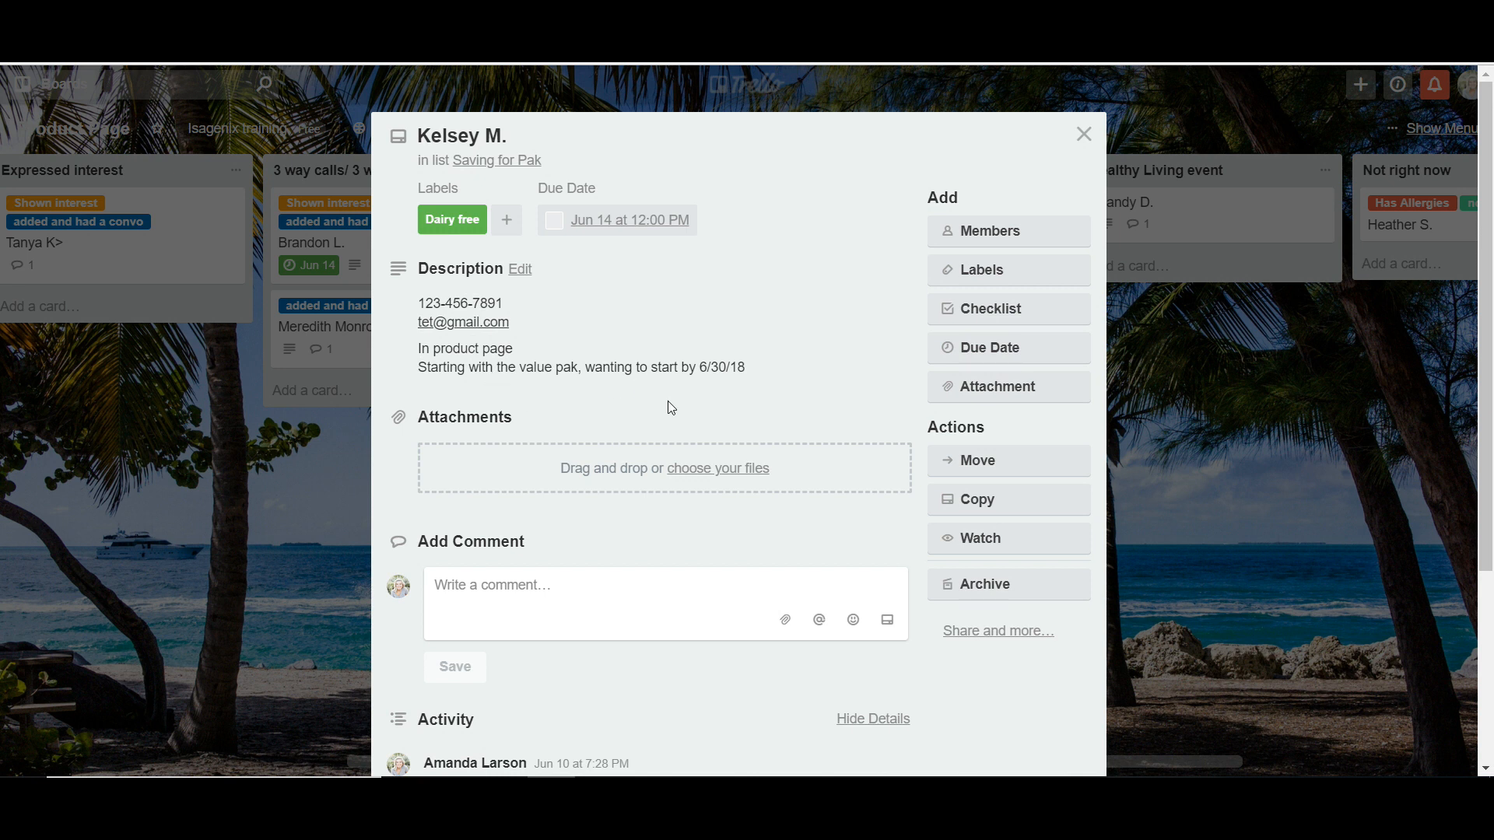
pyautogui.moveTo(956, 182)
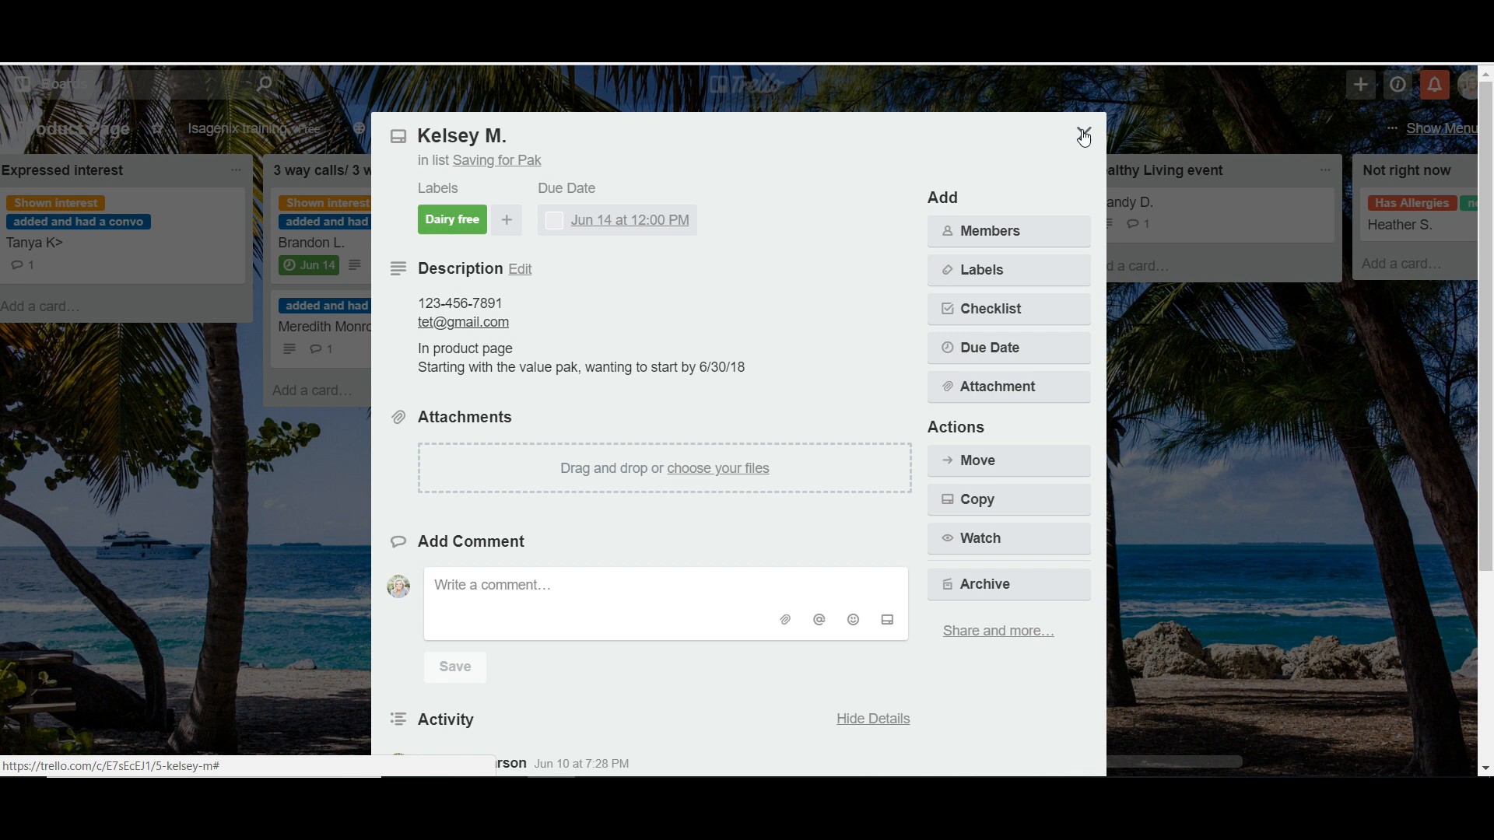
pyautogui.click(1082, 135)
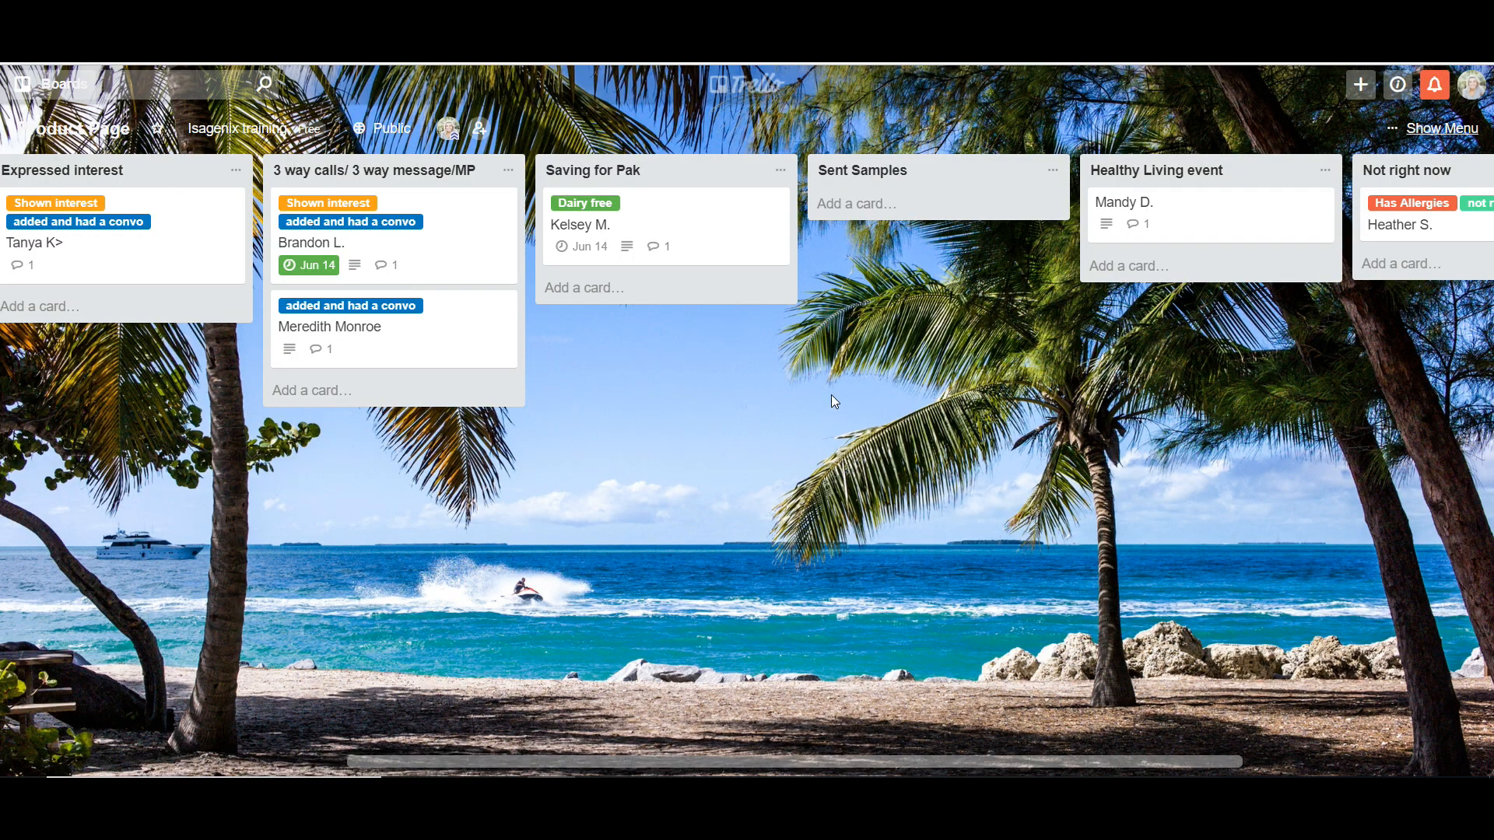
pyautogui.moveTo(943, 316)
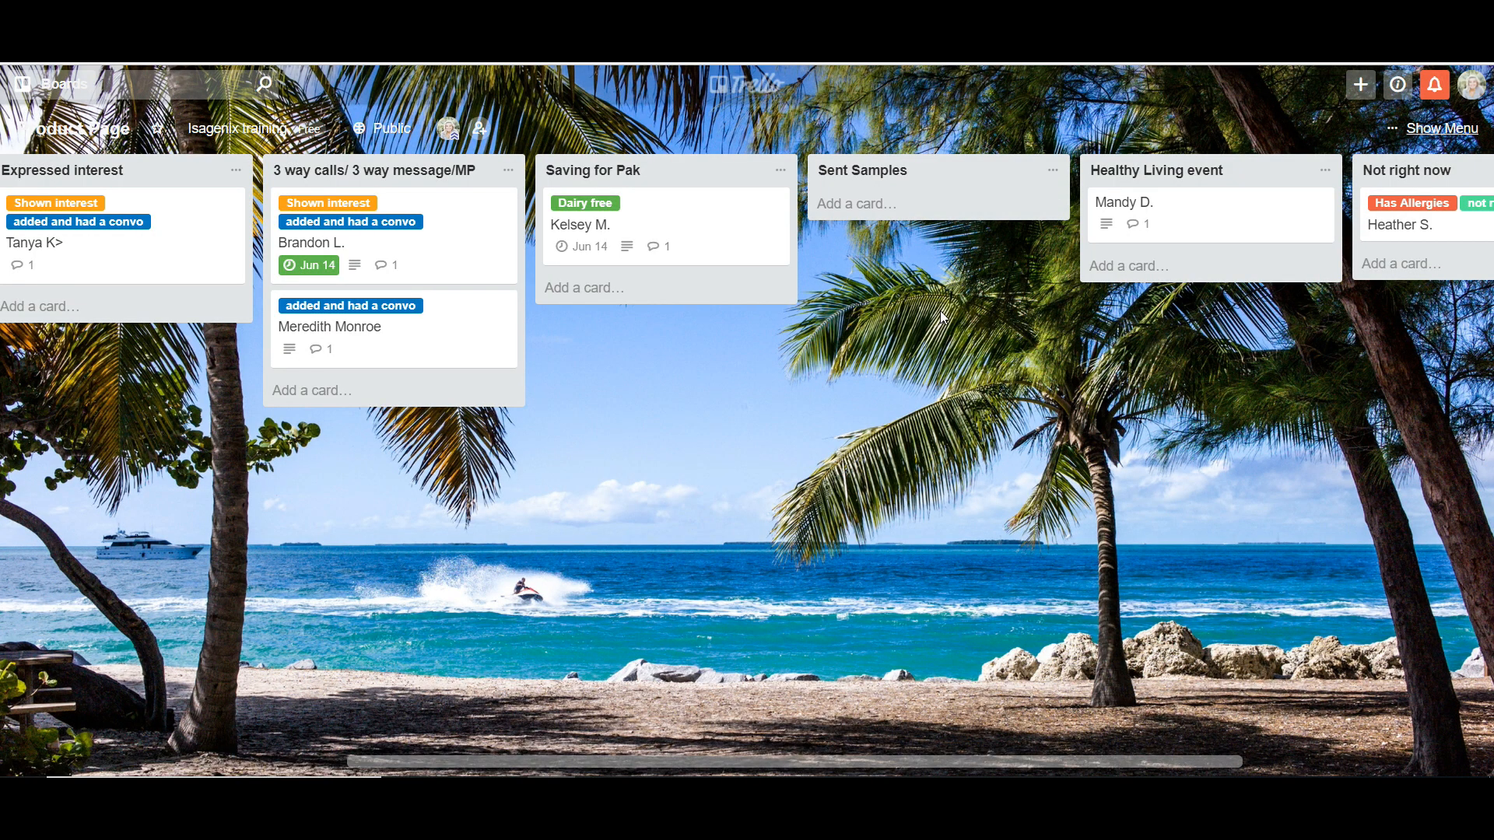
pyautogui.click(1121, 202)
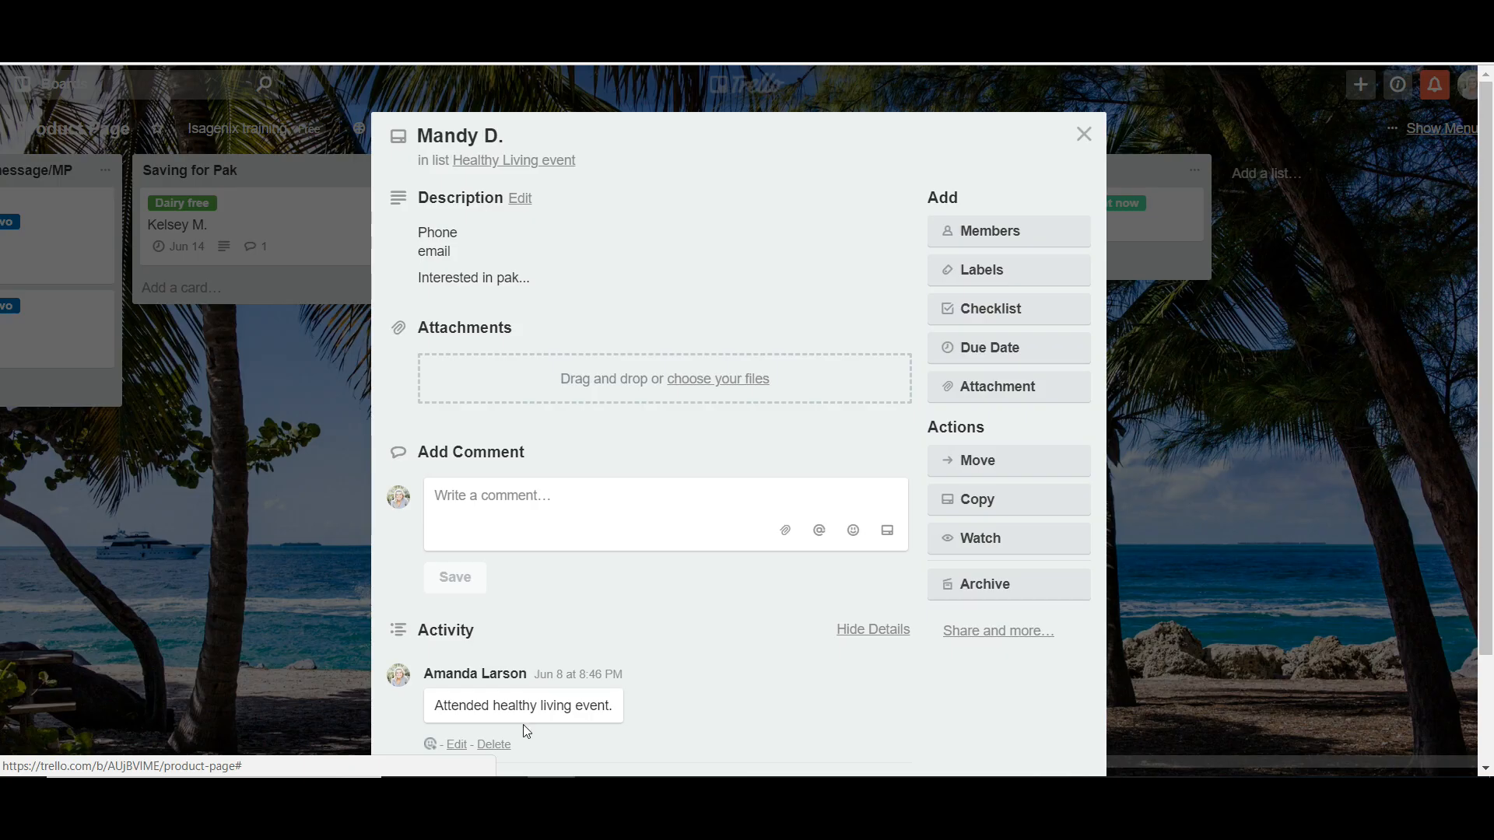
pyautogui.click(1083, 134)
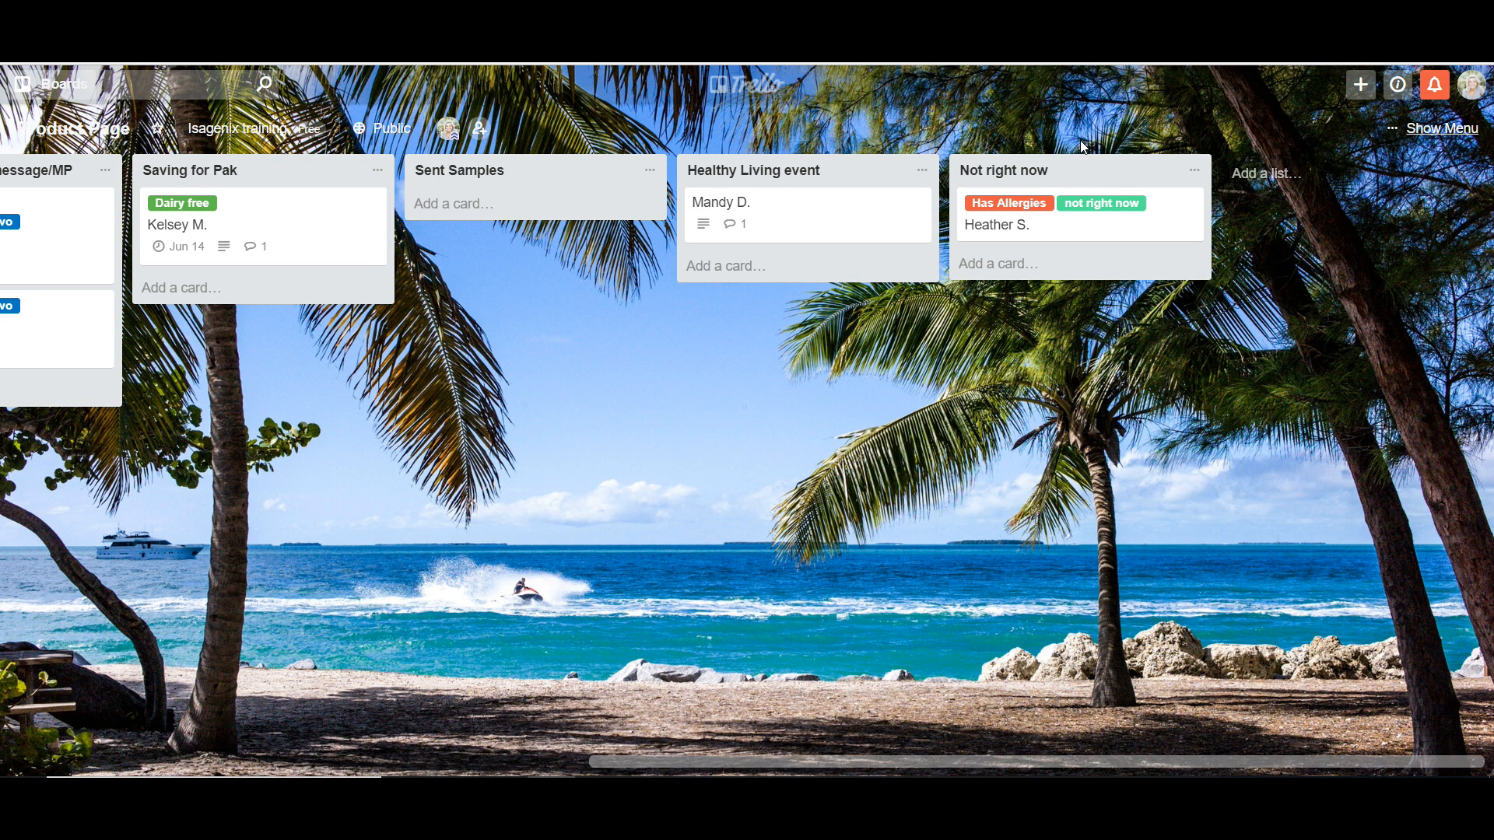
pyautogui.moveTo(817, 213)
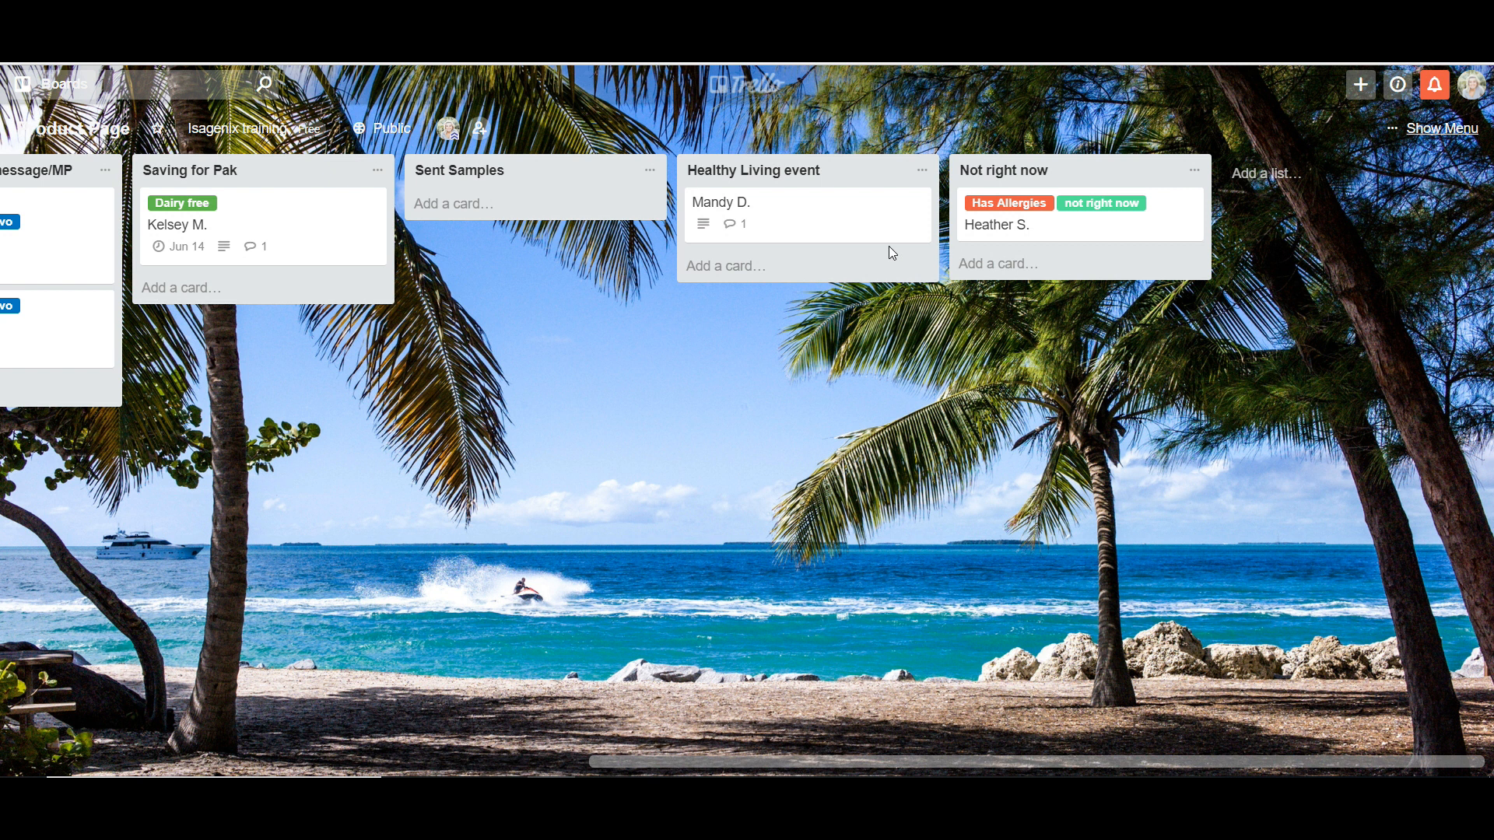
pyautogui.moveTo(512, 389)
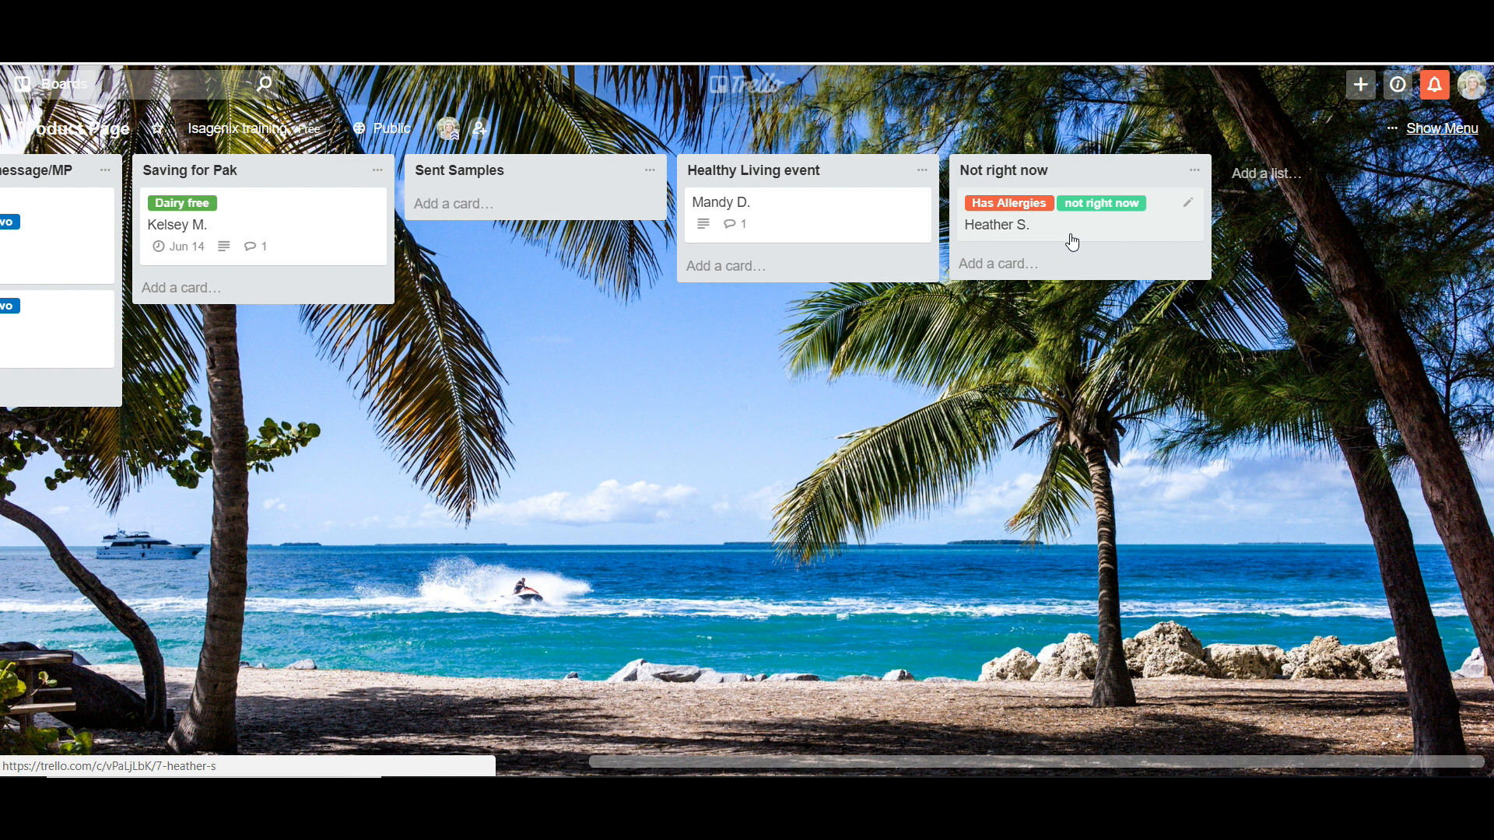
# Step: Open the board menu's Filter Cards panel listing labels and members
pyautogui.click(1441, 128)
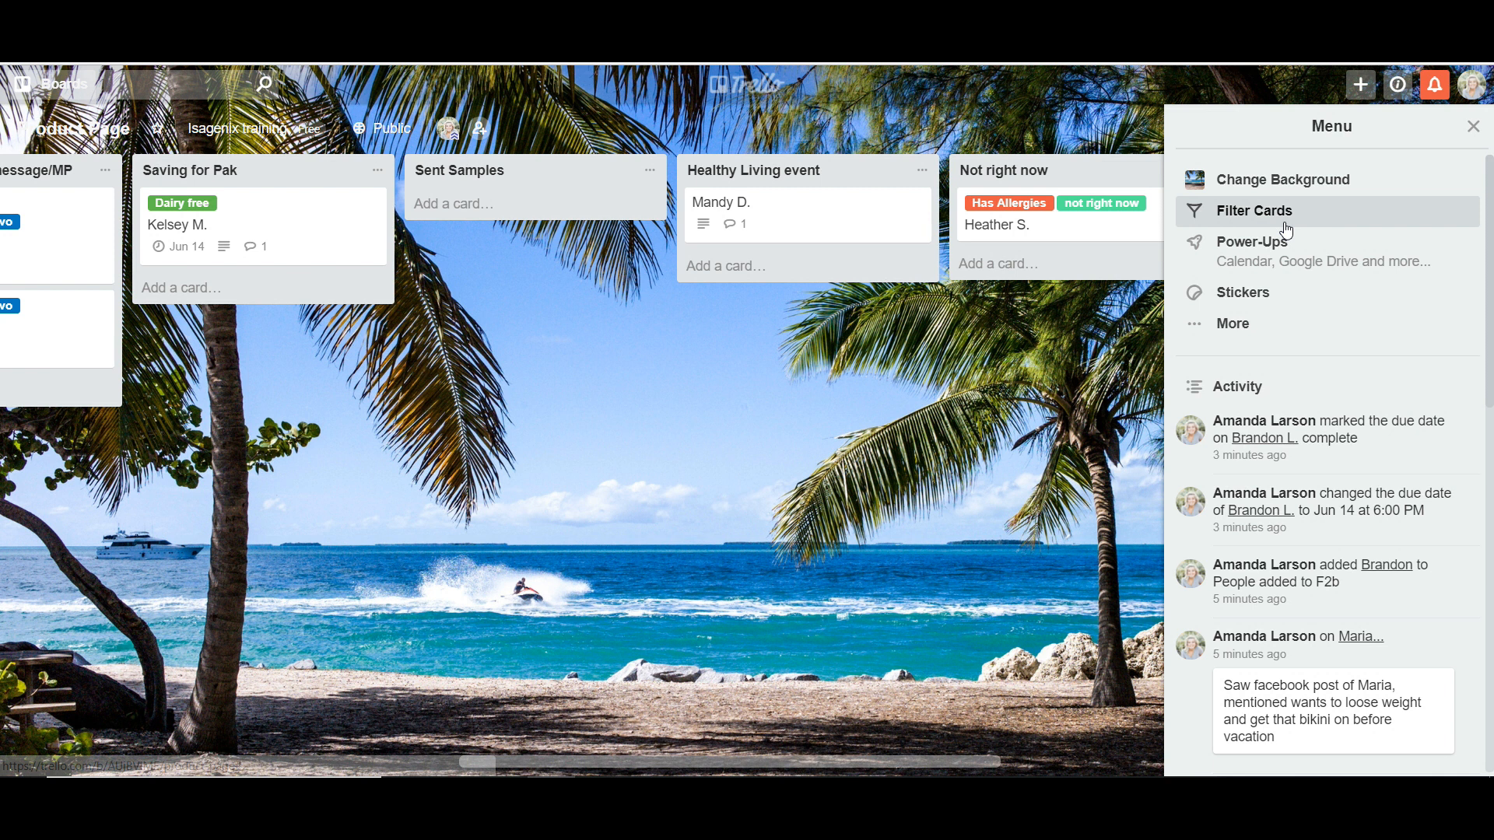
pyautogui.click(1478, 126)
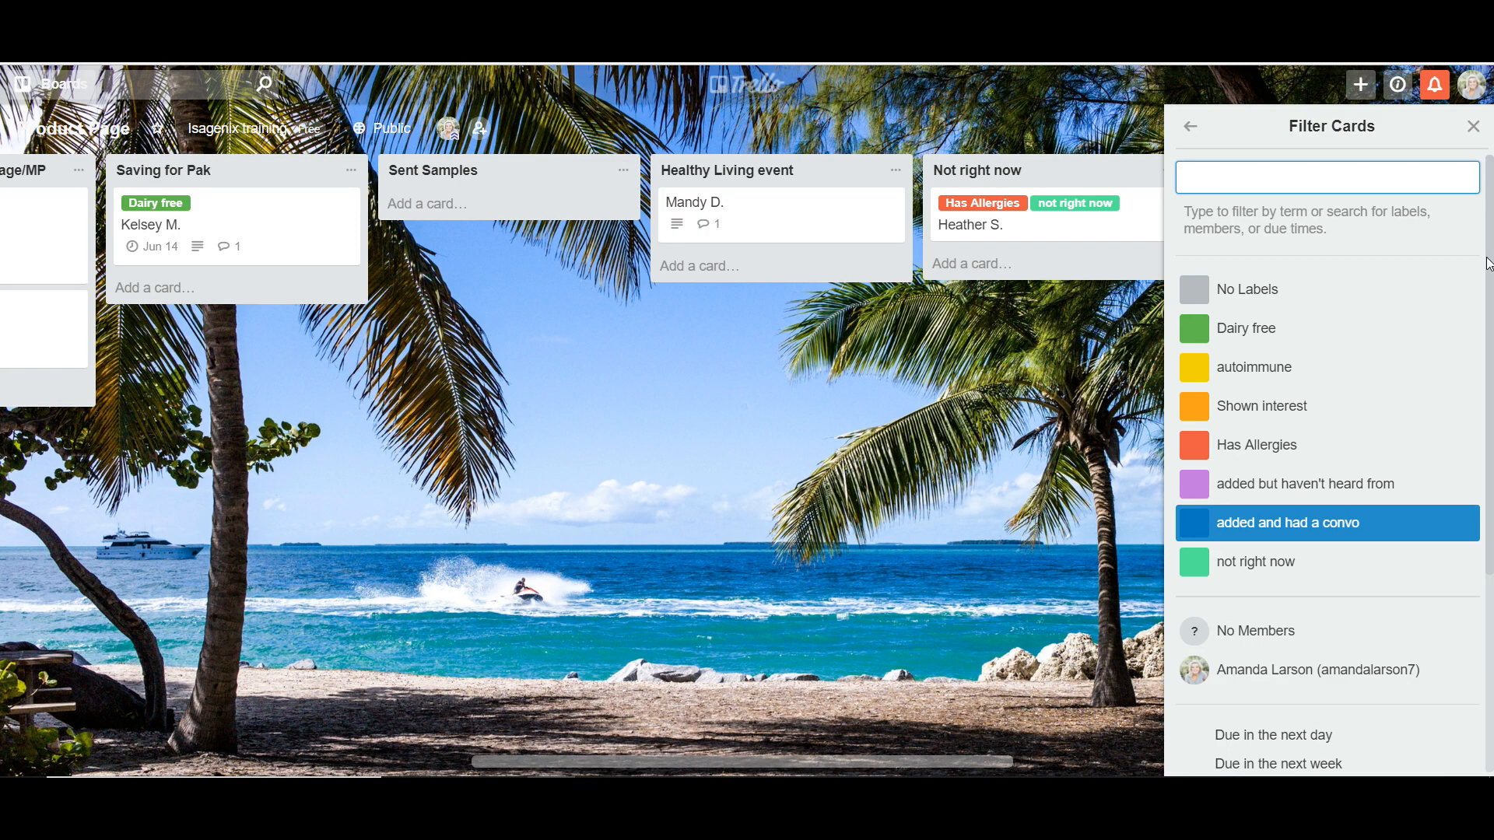
pyautogui.click(694, 202)
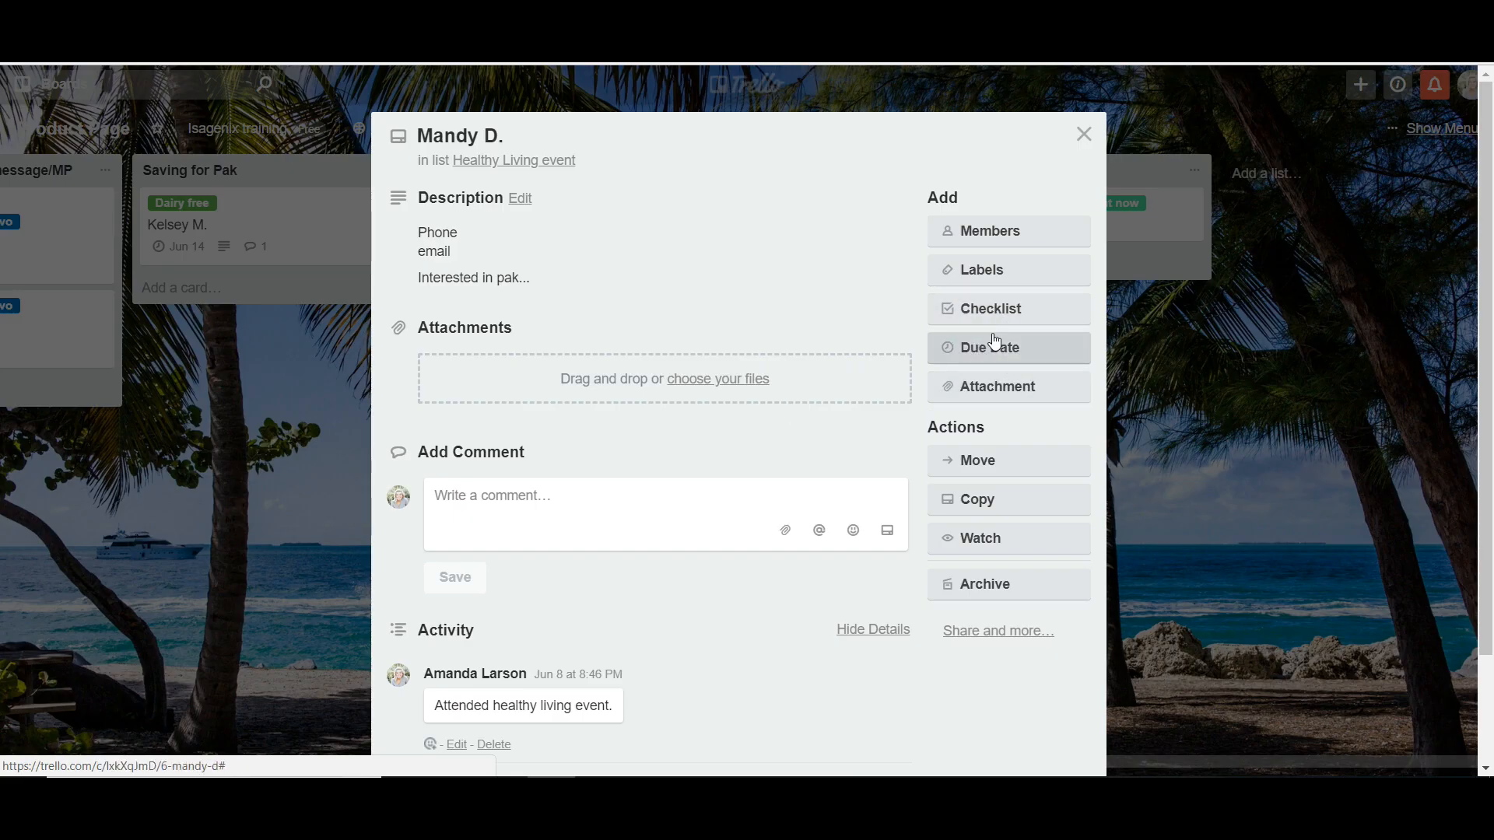
pyautogui.moveTo(981, 461)
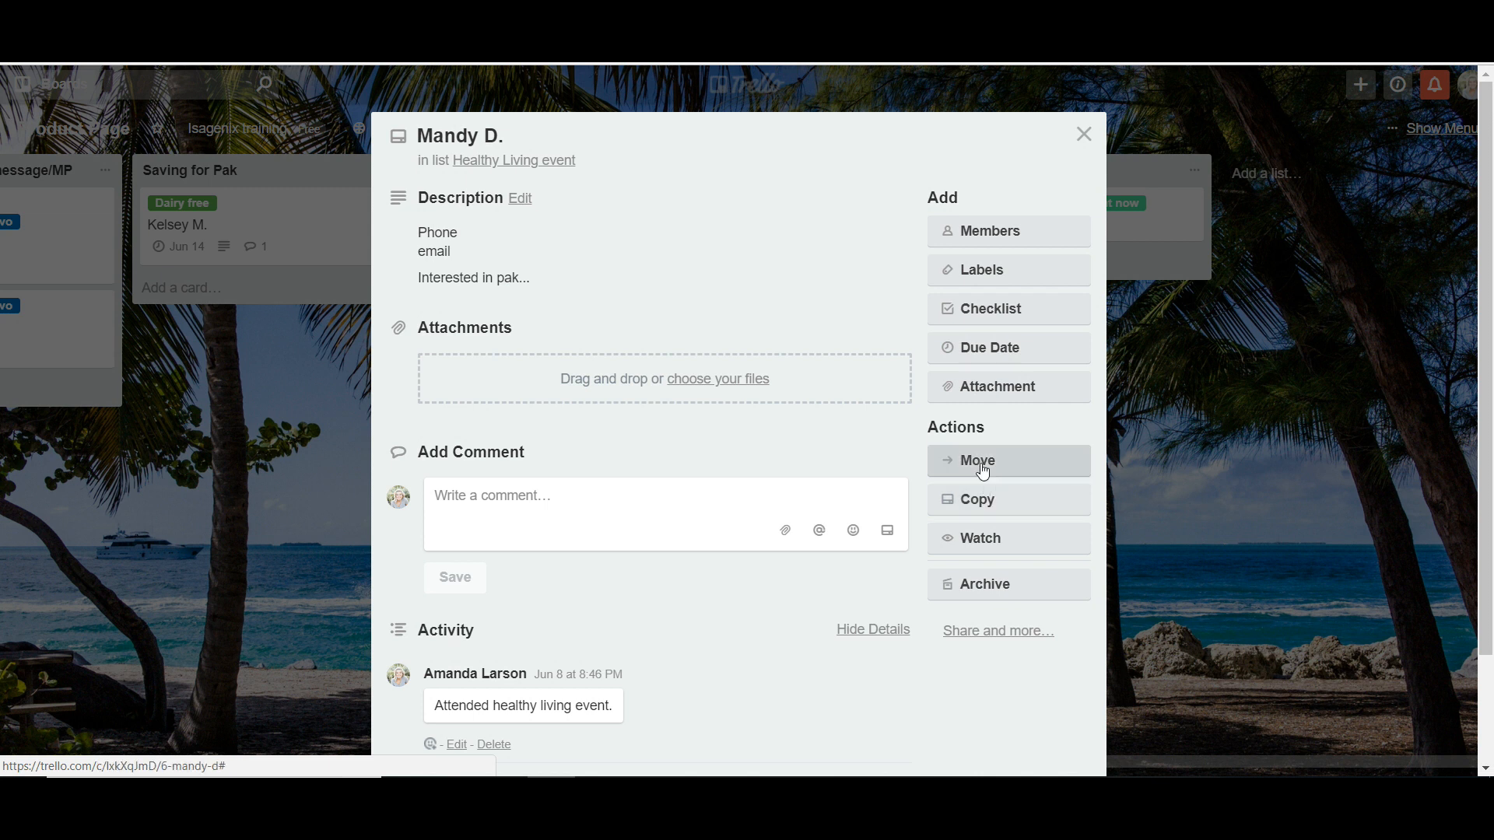
pyautogui.click(975, 461)
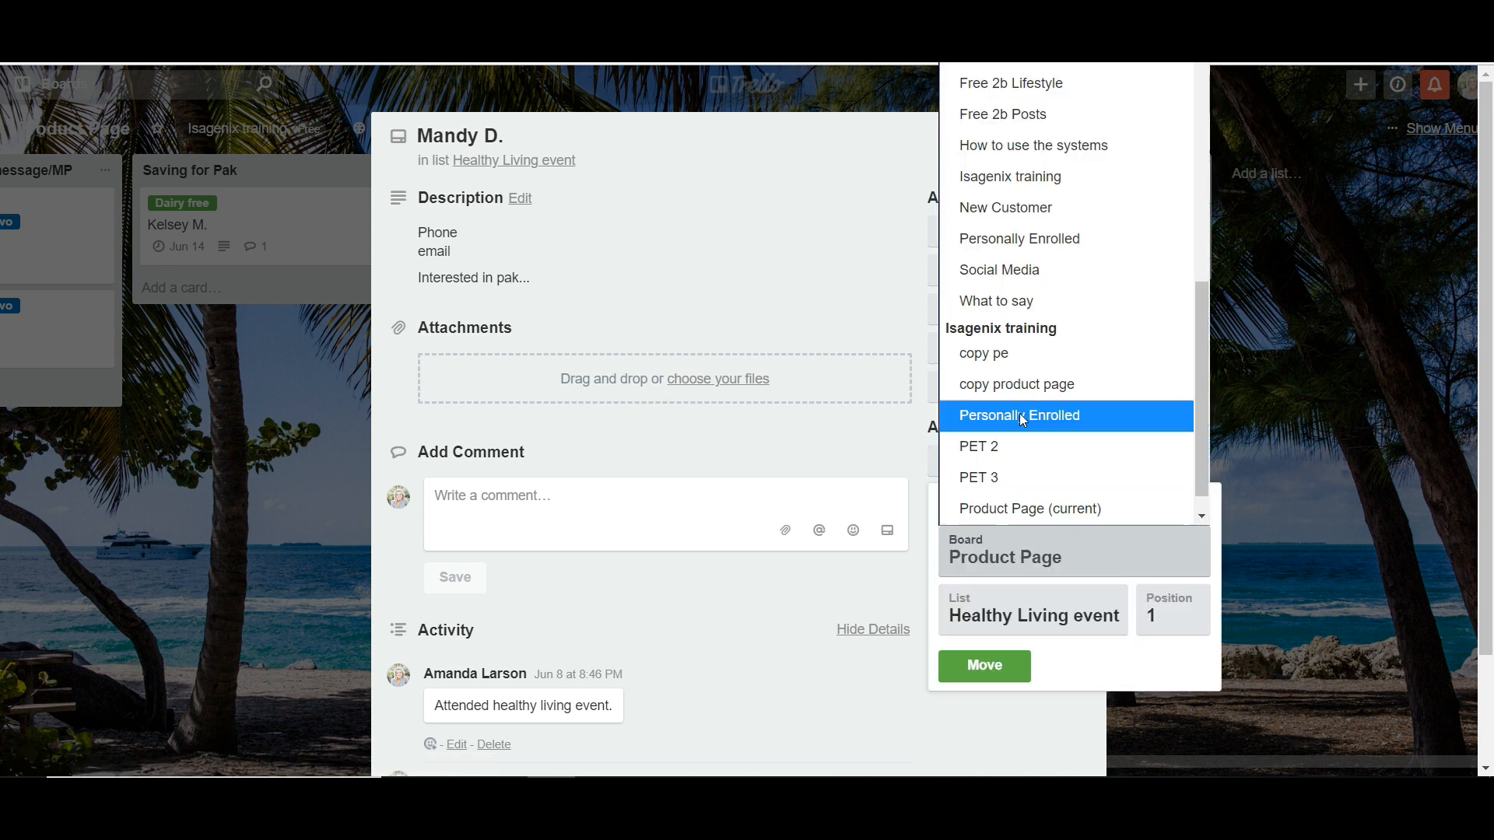
pyautogui.click(1018, 414)
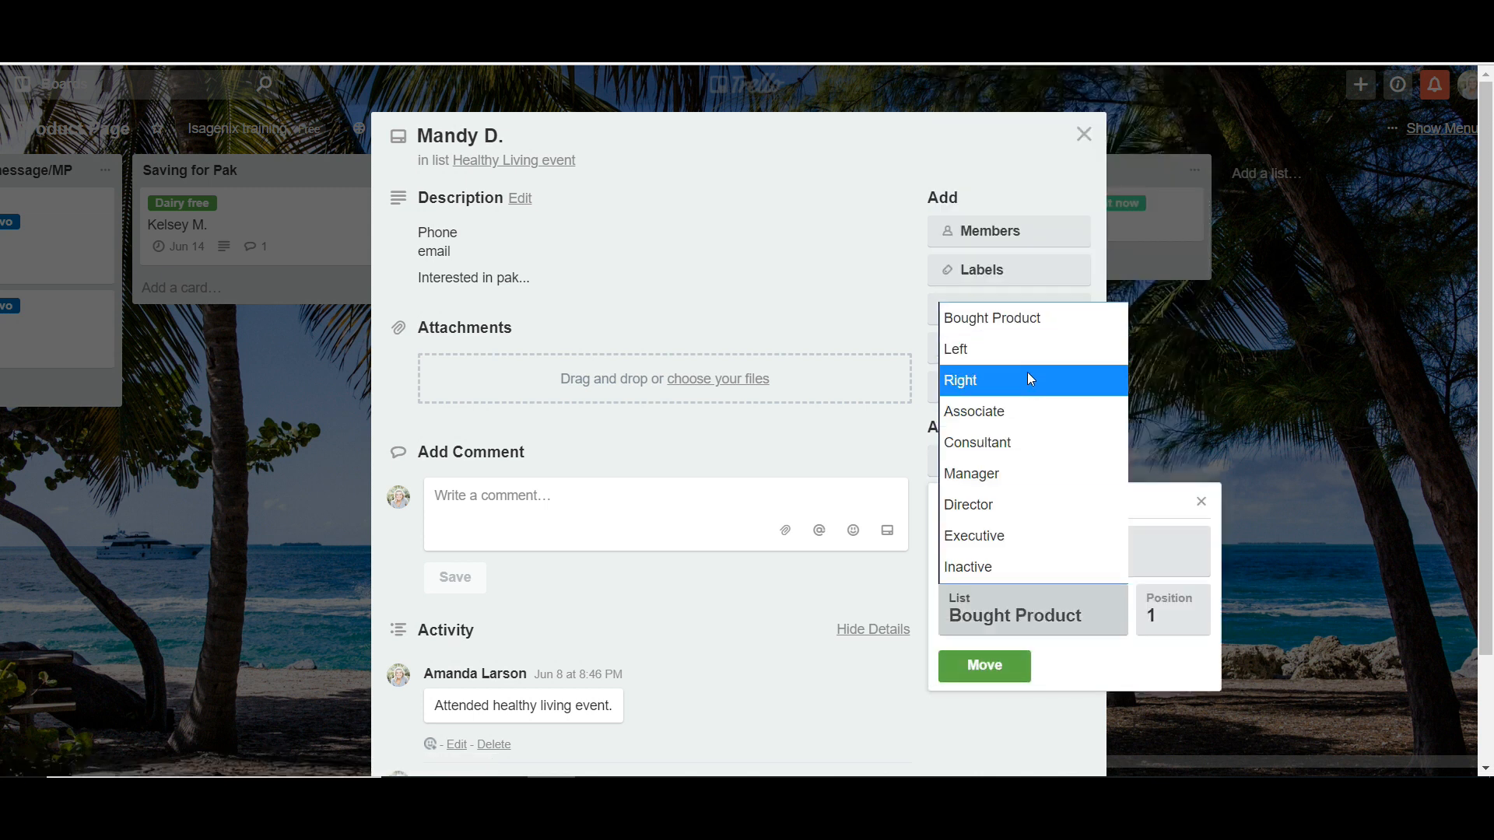
pyautogui.click(1083, 133)
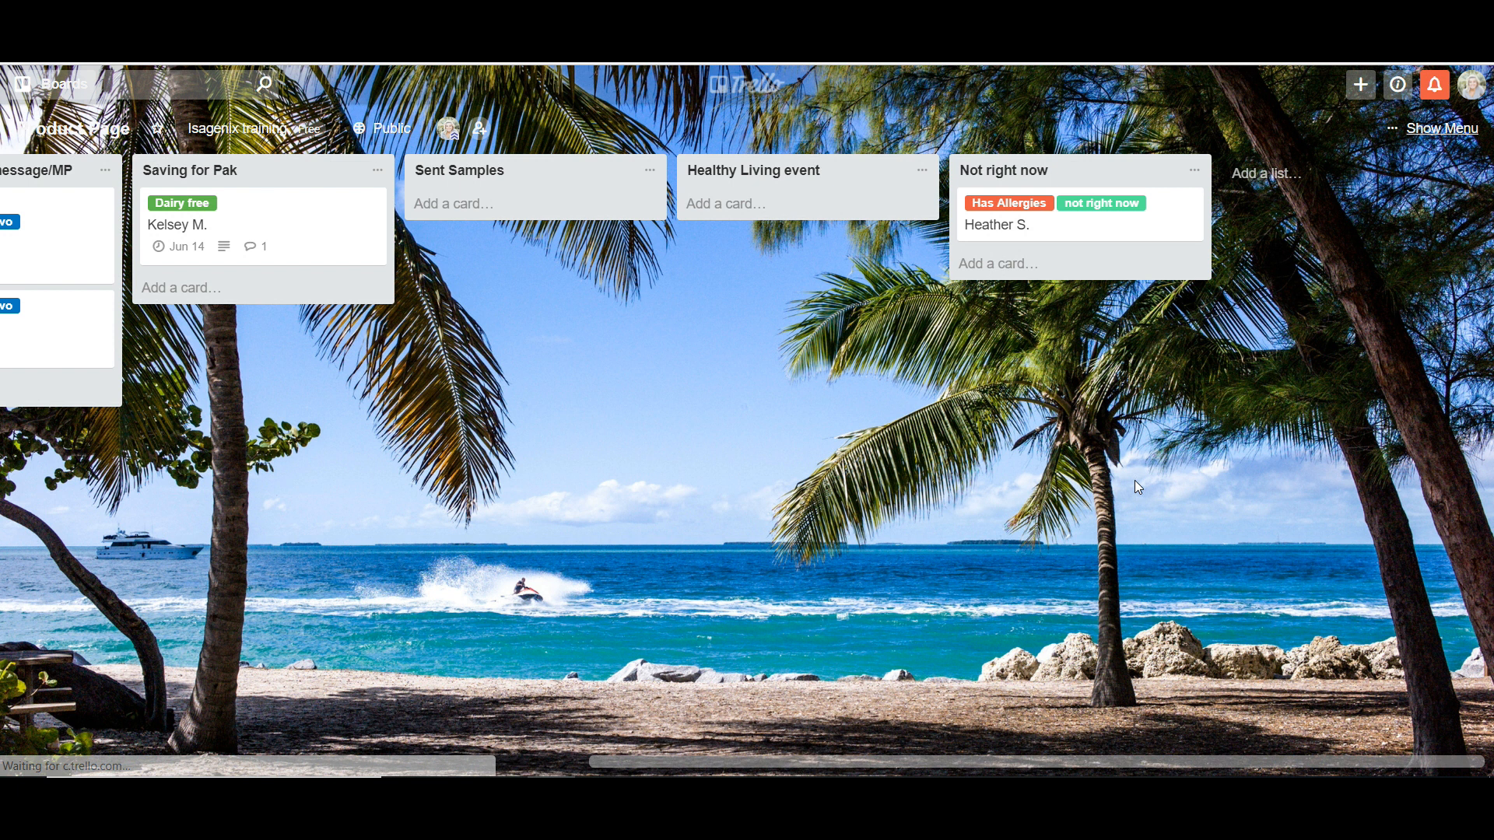
pyautogui.hscroll(-3)
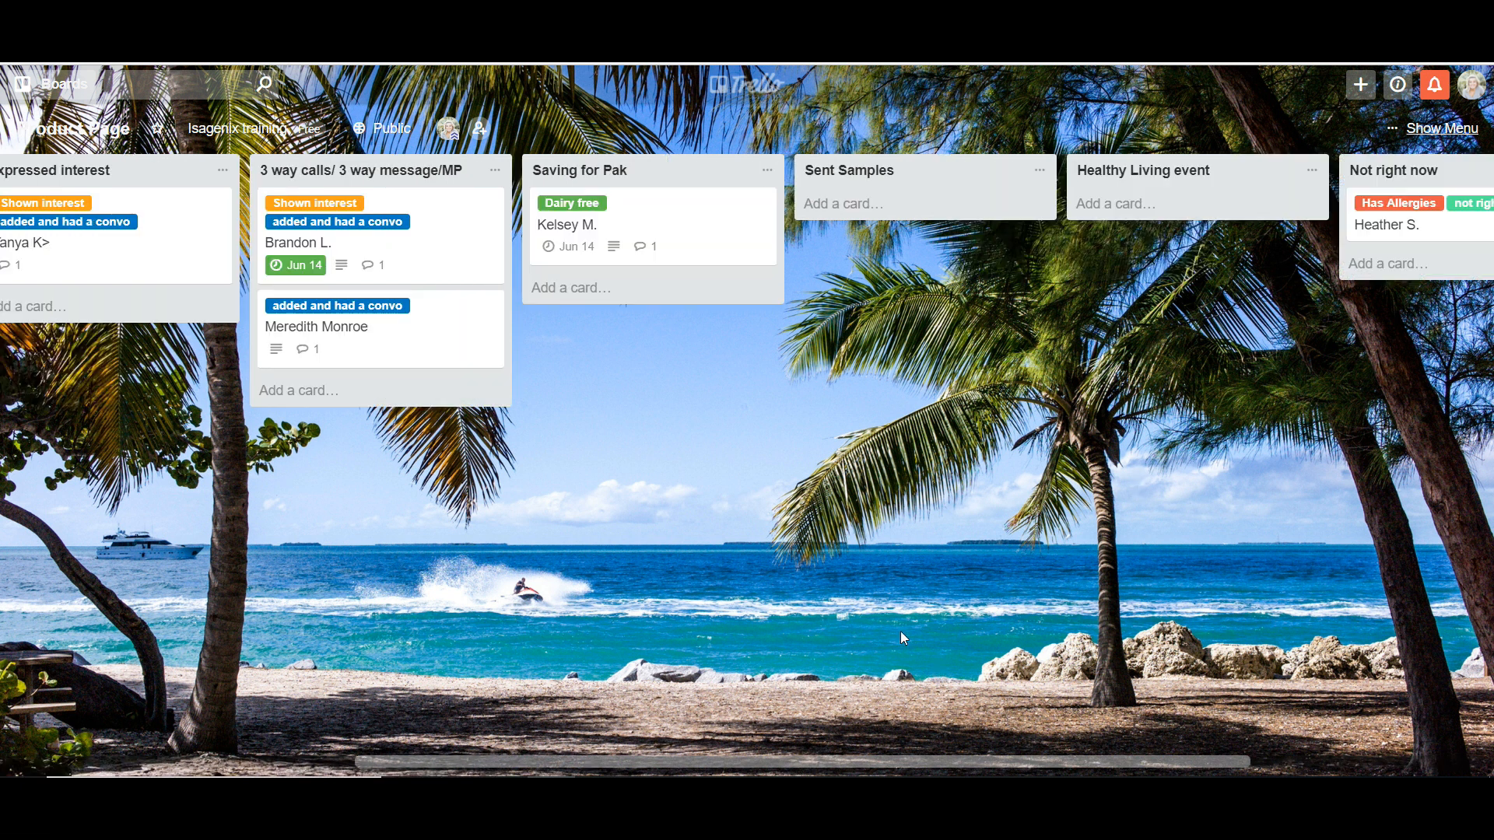
pyautogui.hscroll(-3)
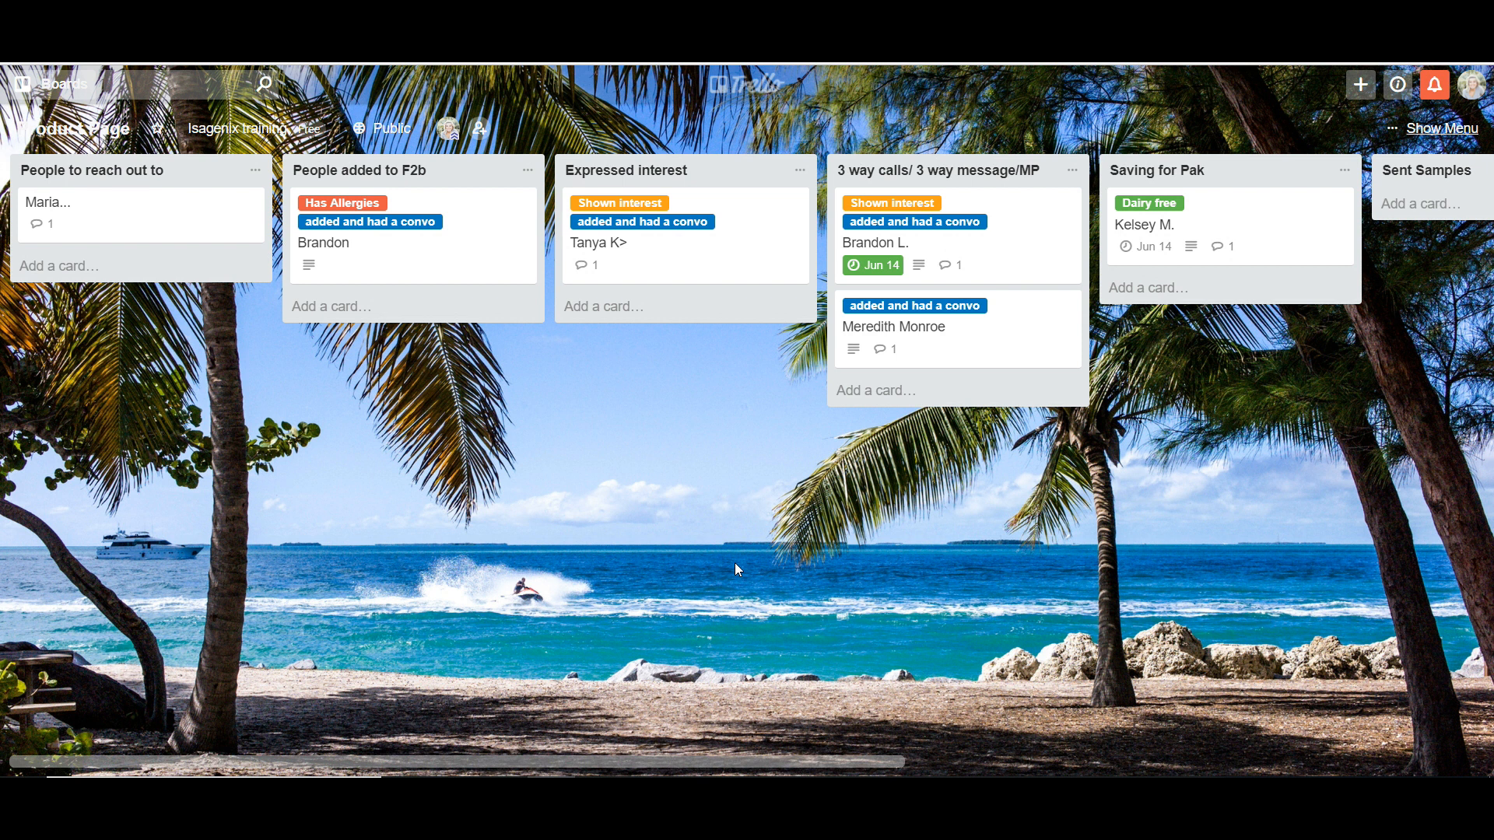
pyautogui.moveTo(1473, 400)
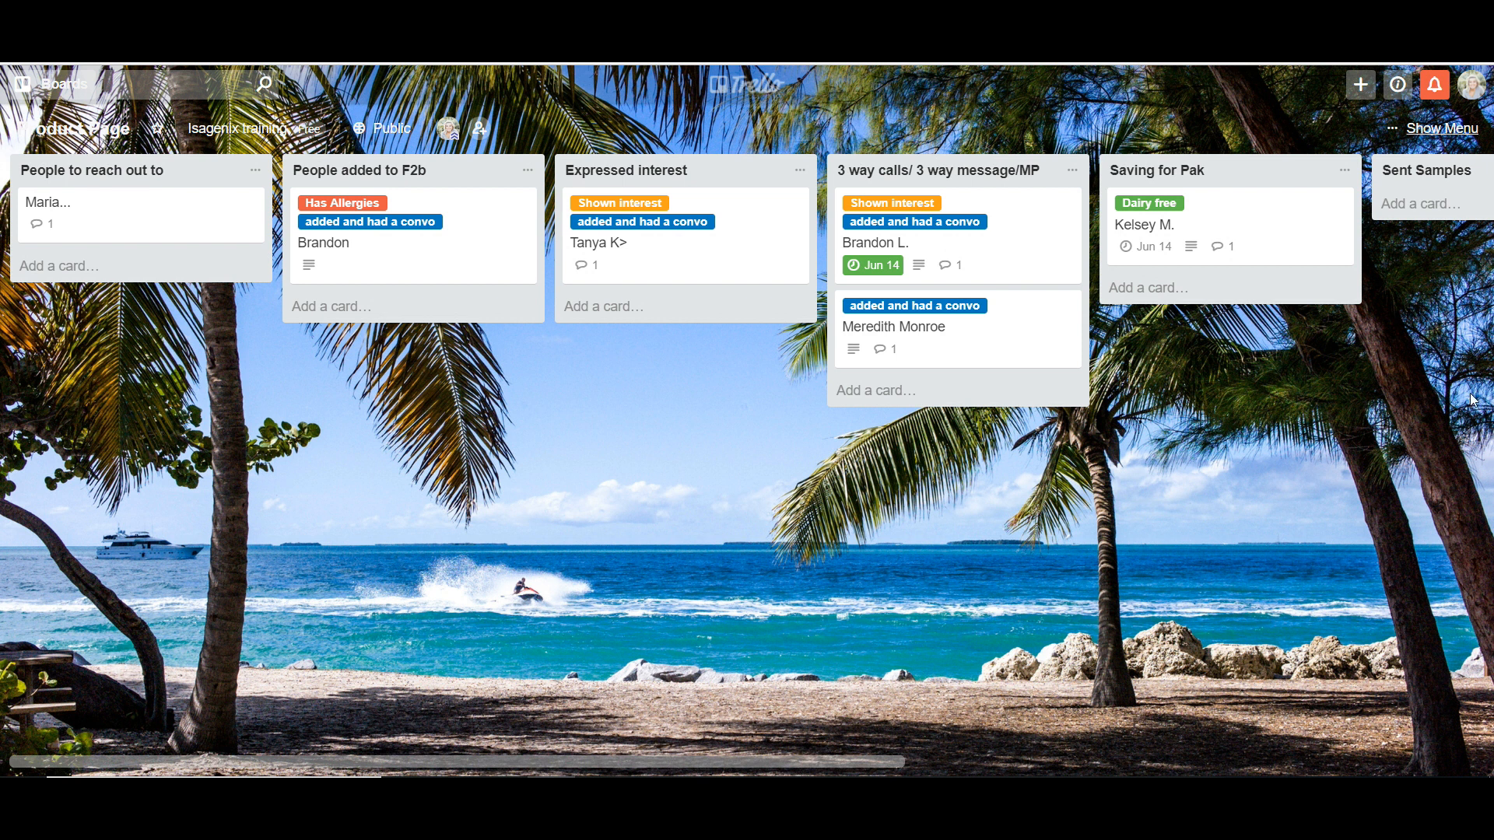